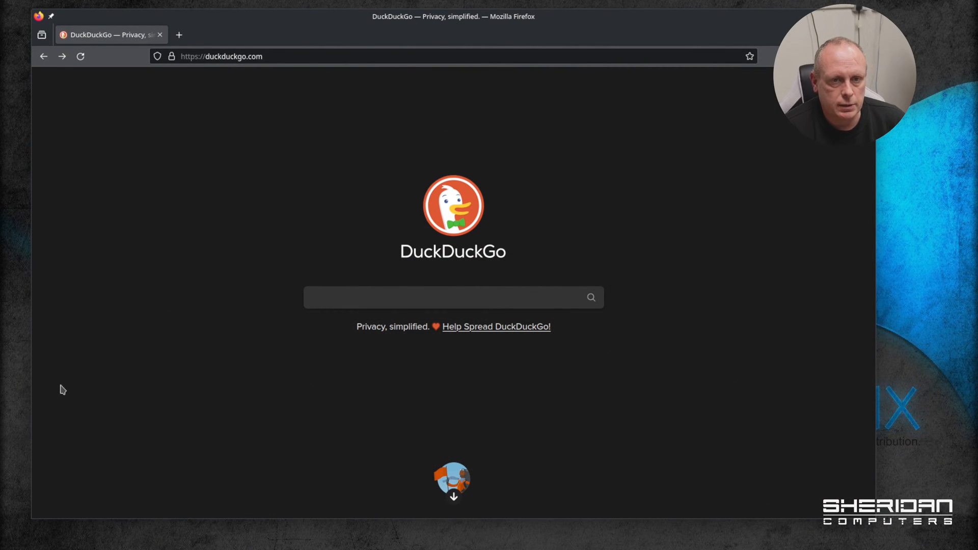
- Search DuckDuckGo for 'download opnsense' using the autocomplete suggestion
type("download opn")
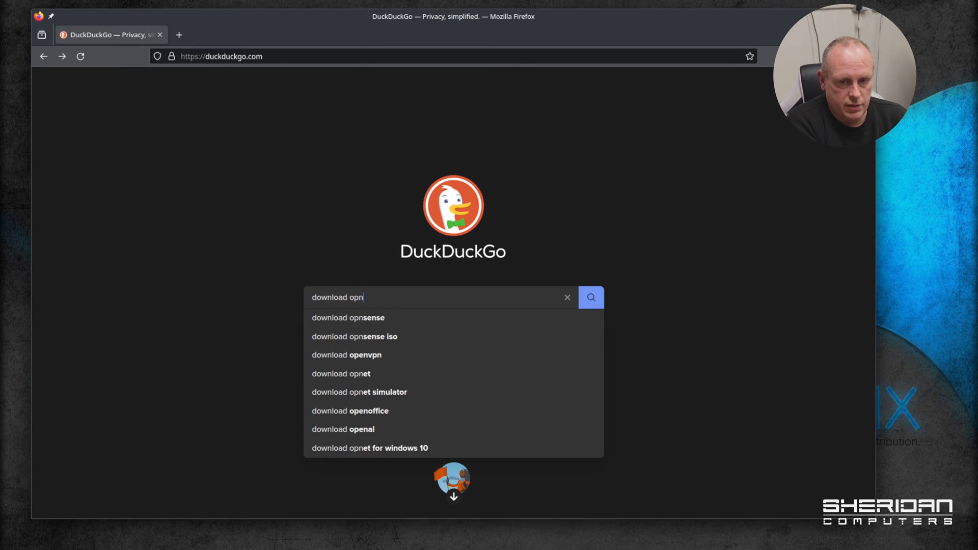
left_click(348, 318)
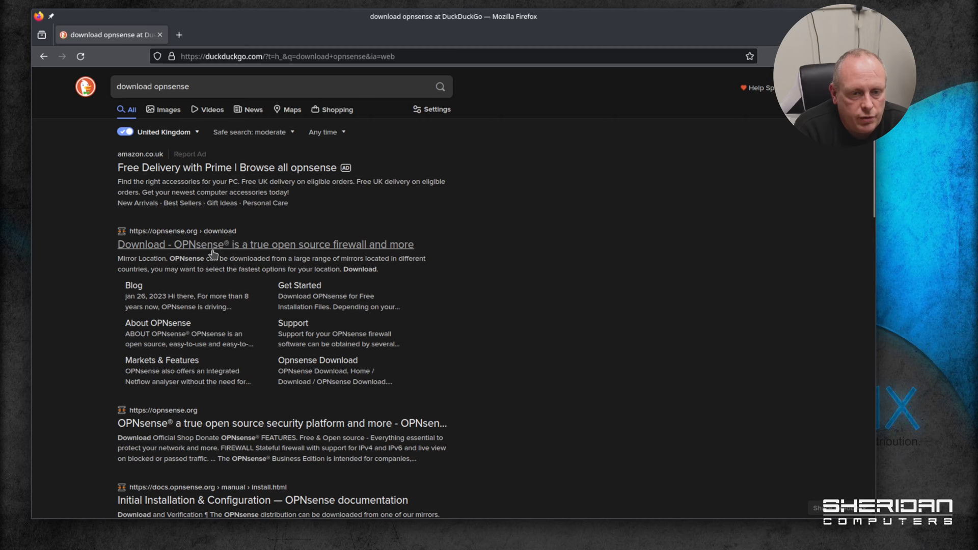
- Open the 'Download - OPNsense' page and read the image type descriptions, highlighting serial
left_click(264, 244)
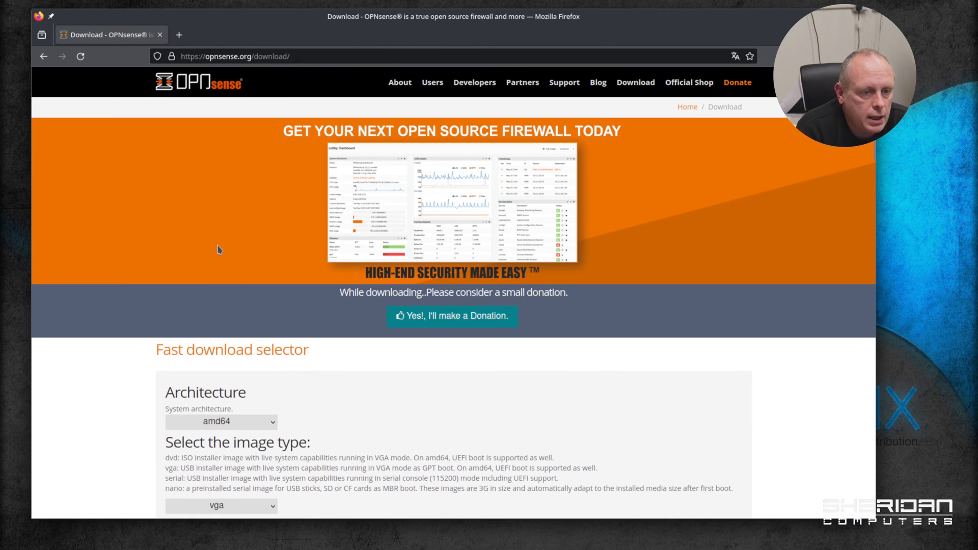
scroll("down", 3)
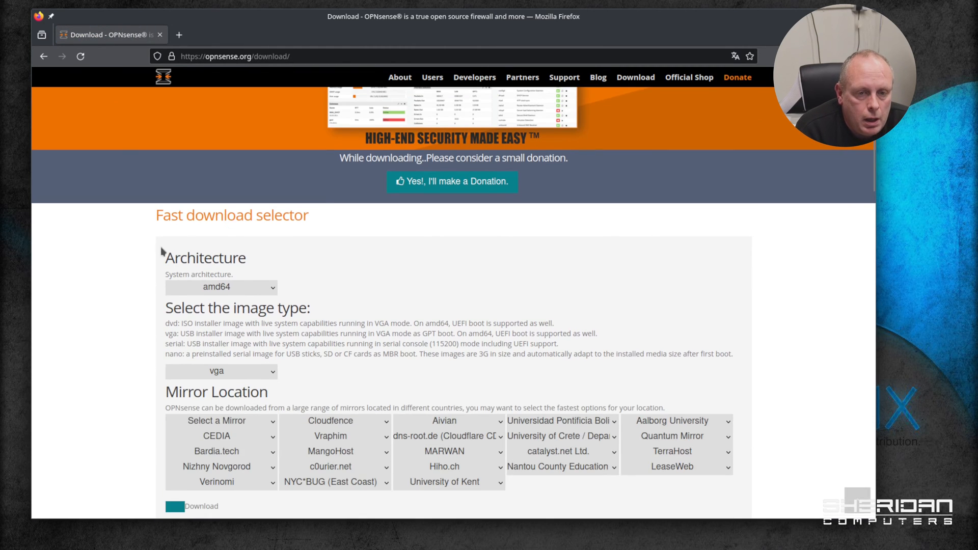
mouse_move(96, 263)
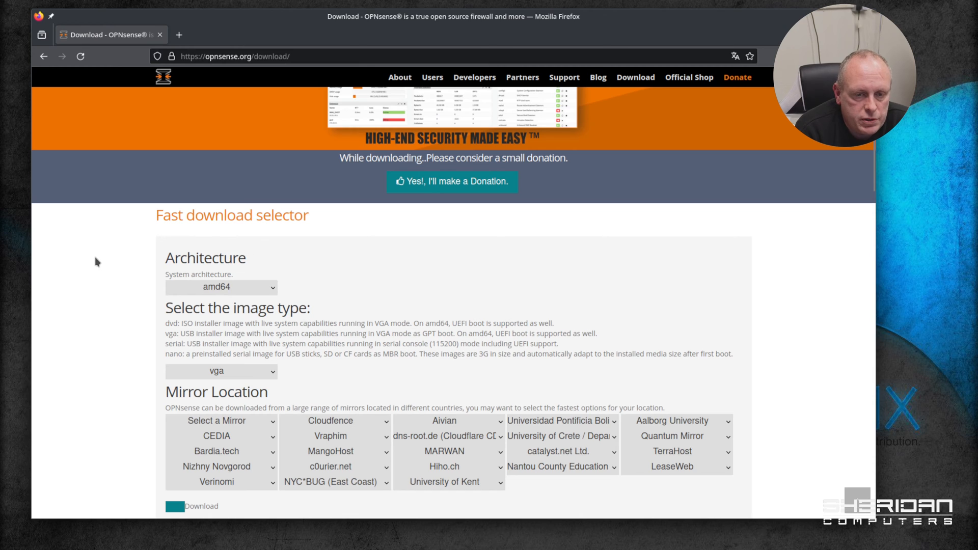
mouse_move(114, 267)
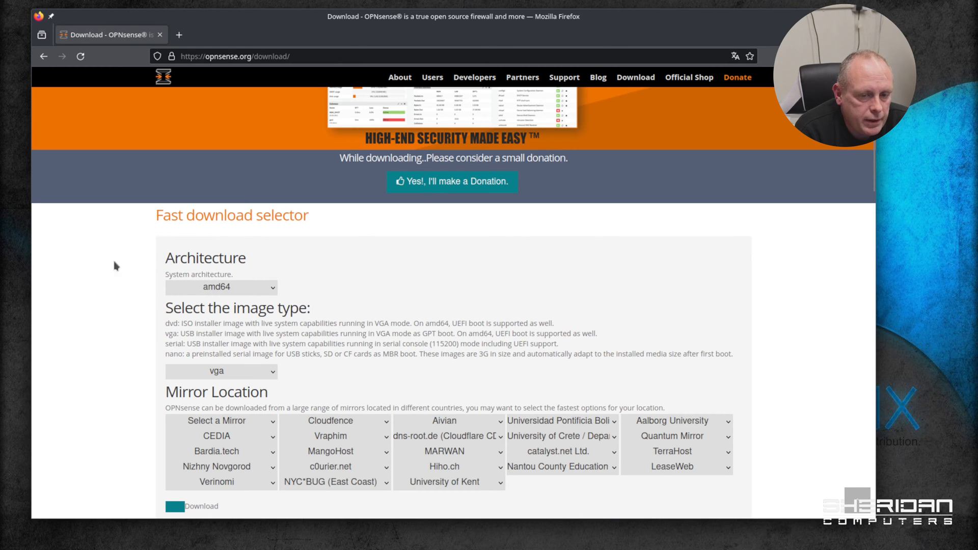
mouse_move(104, 308)
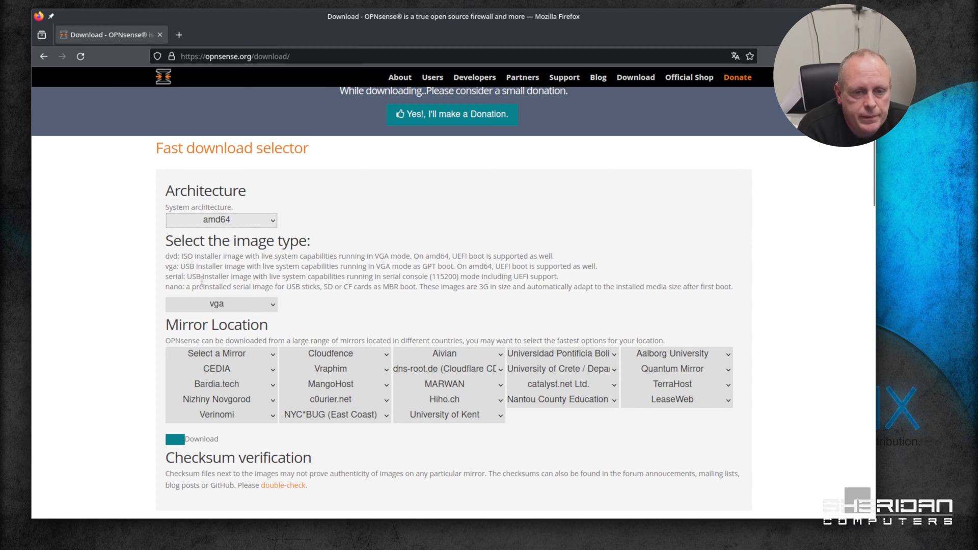
double_click(176, 277)
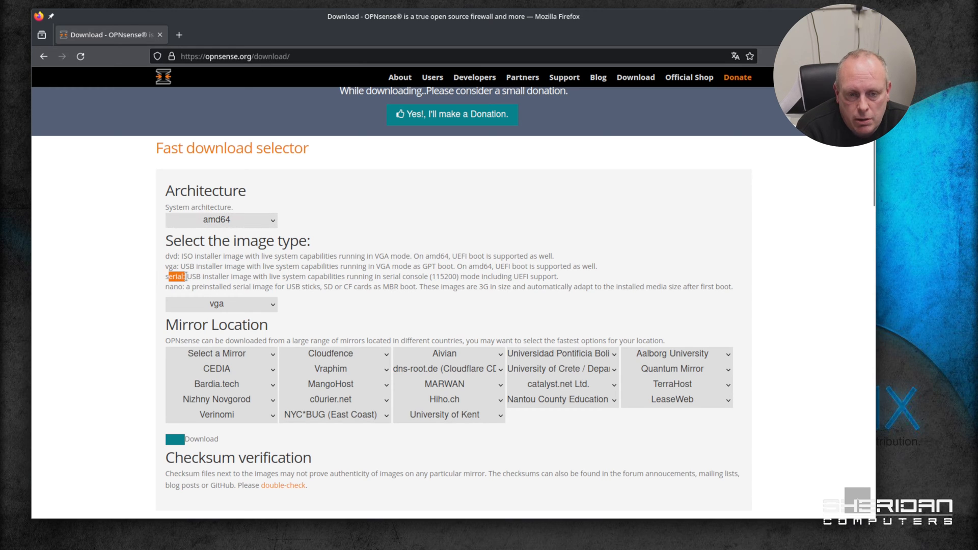
mouse_move(164, 286)
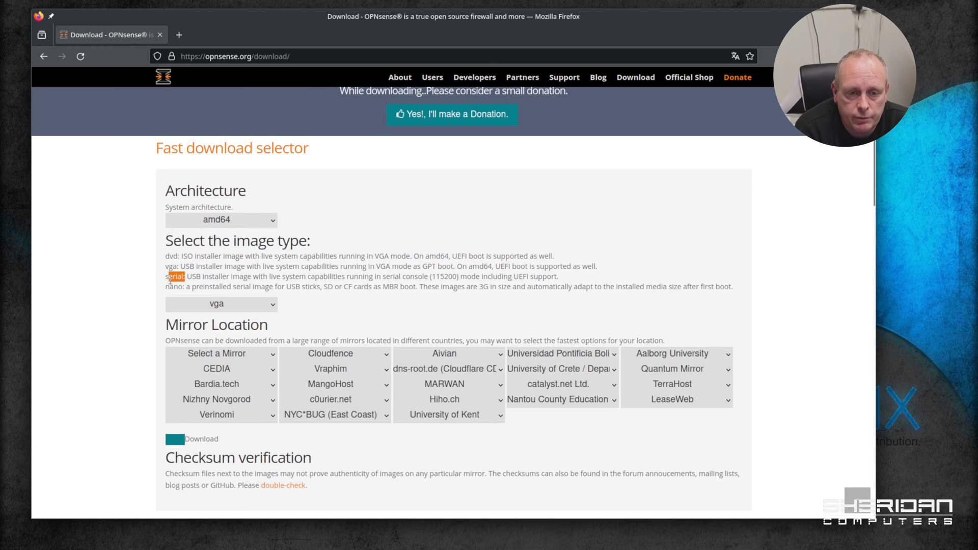
mouse_move(162, 284)
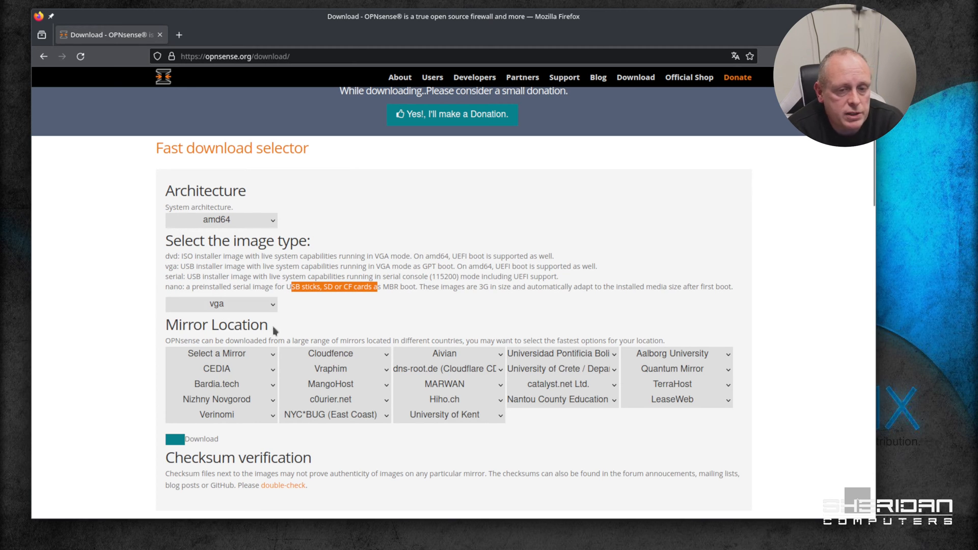
mouse_move(193, 302)
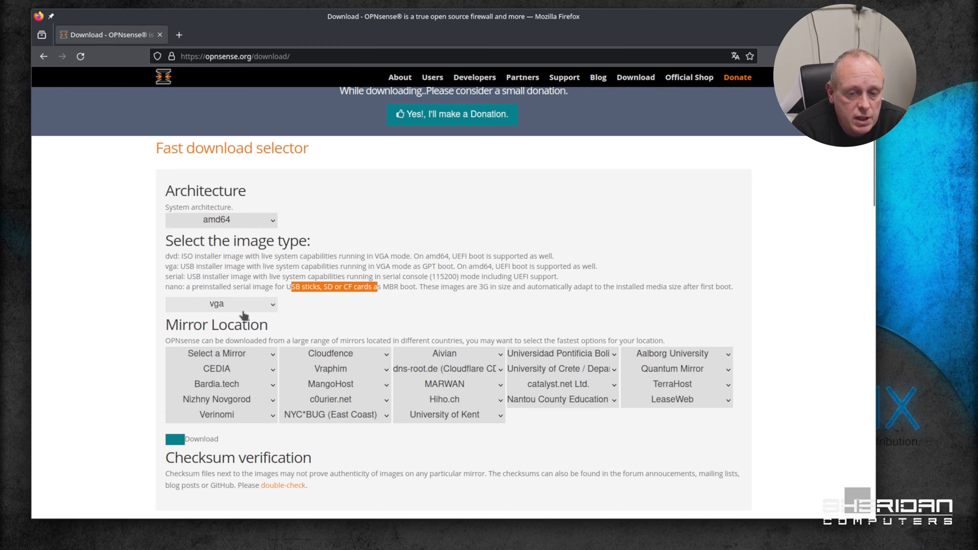
- Try the amd64 vga download via University of Kent, then find Kent in the mirror listing
scroll("down", 3)
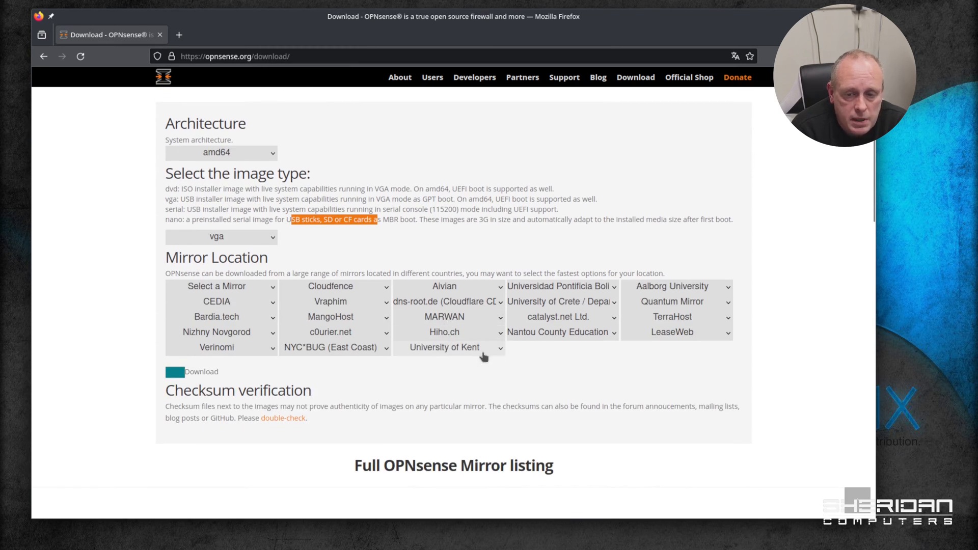
left_click(447, 348)
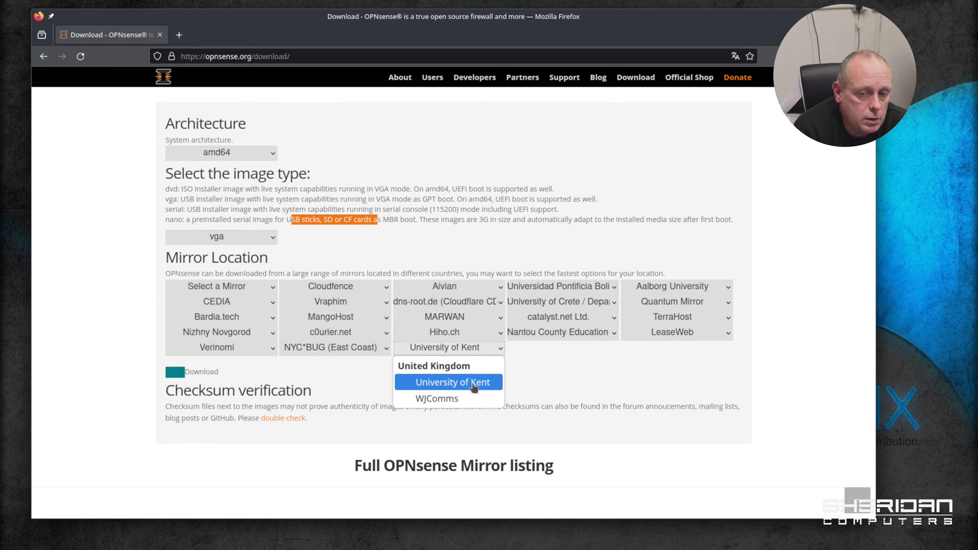
left_click(449, 382)
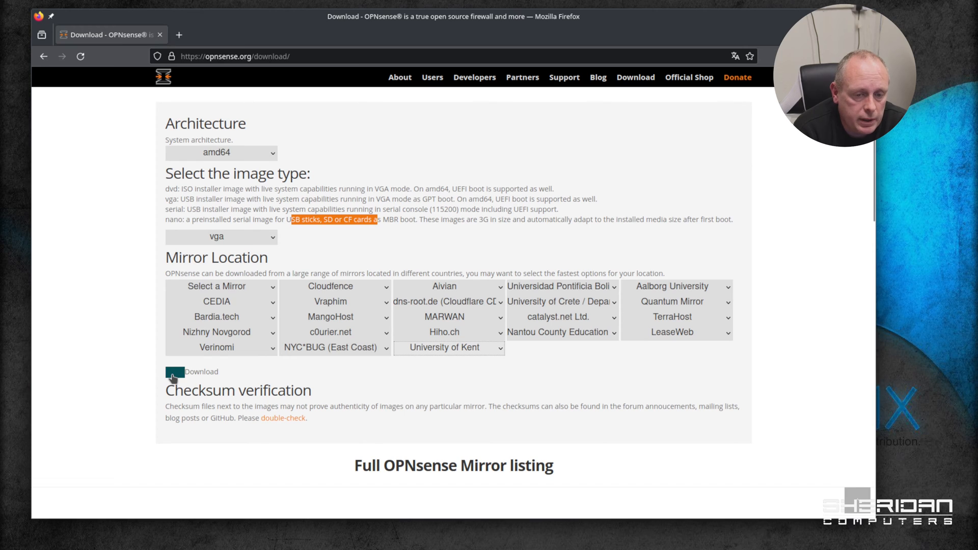
left_click(172, 372)
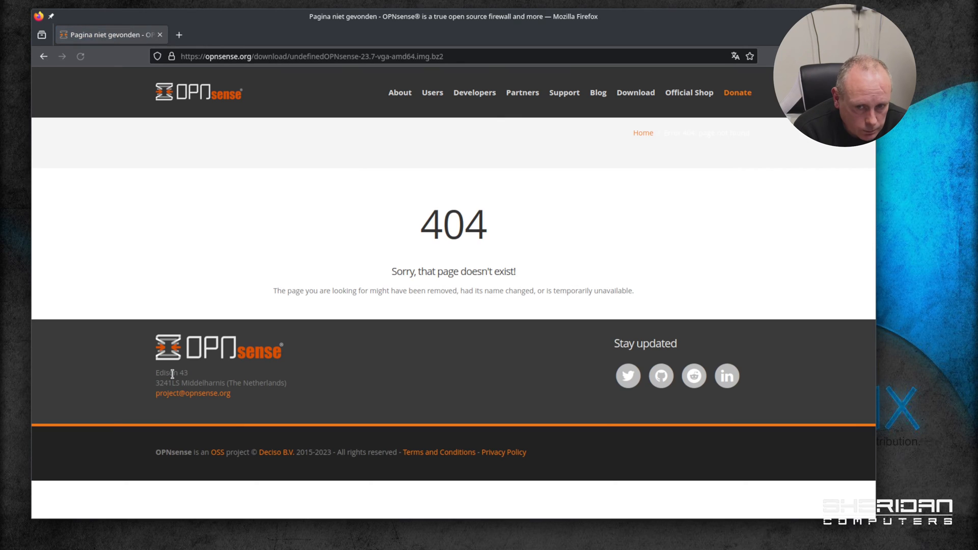
mouse_move(90, 128)
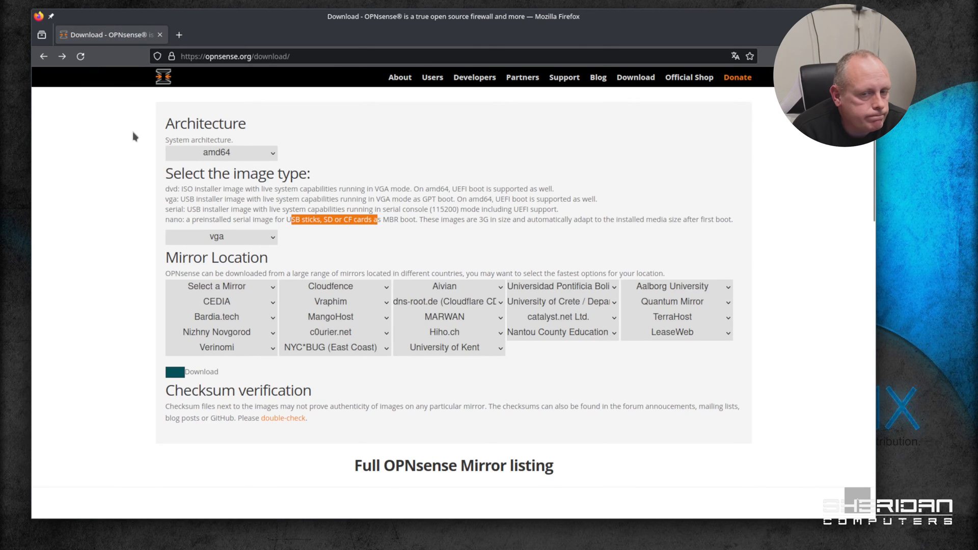
scroll("down", 3)
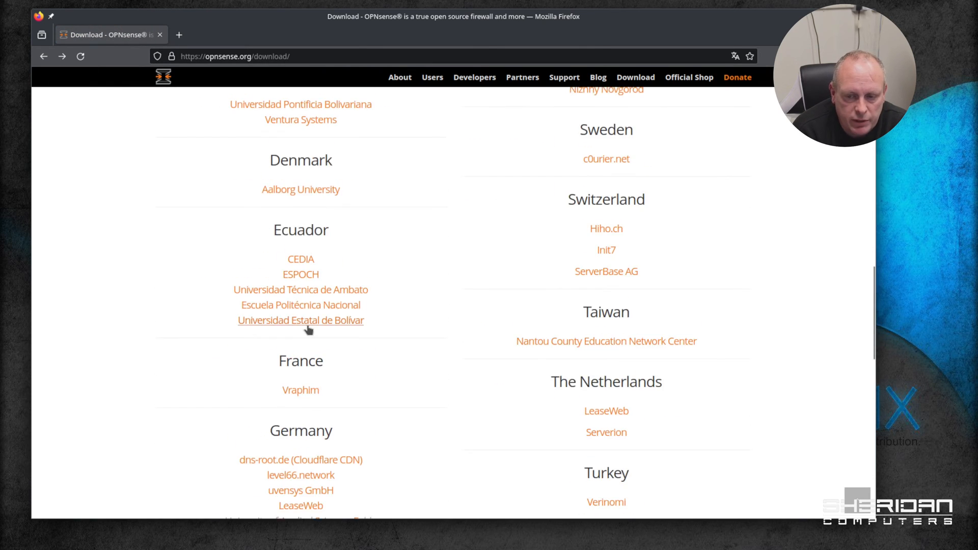
scroll("down", 3)
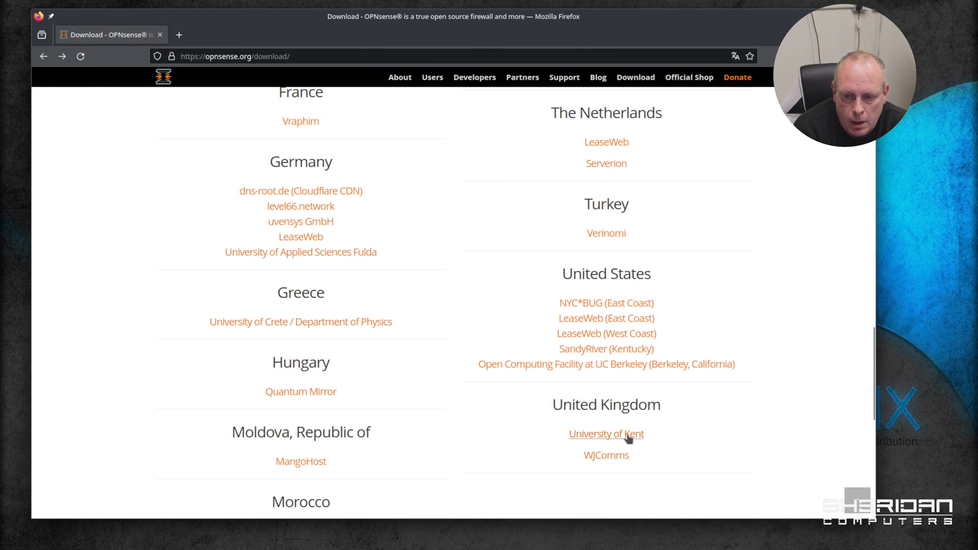
- Download OPNsense-23.7-vga-amd64.img.bz2 from the University of Kent mirror index
left_click(606, 434)
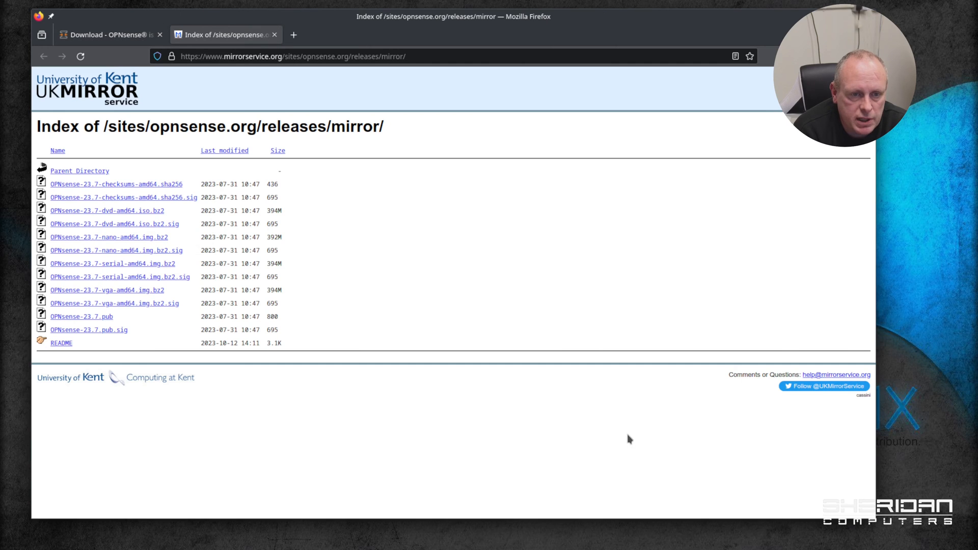
mouse_move(86, 300)
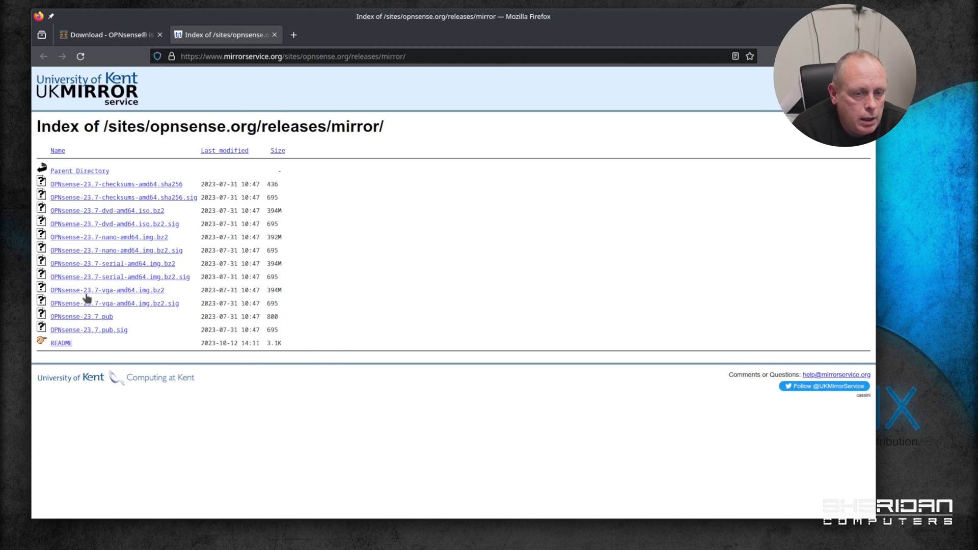
mouse_move(85, 295)
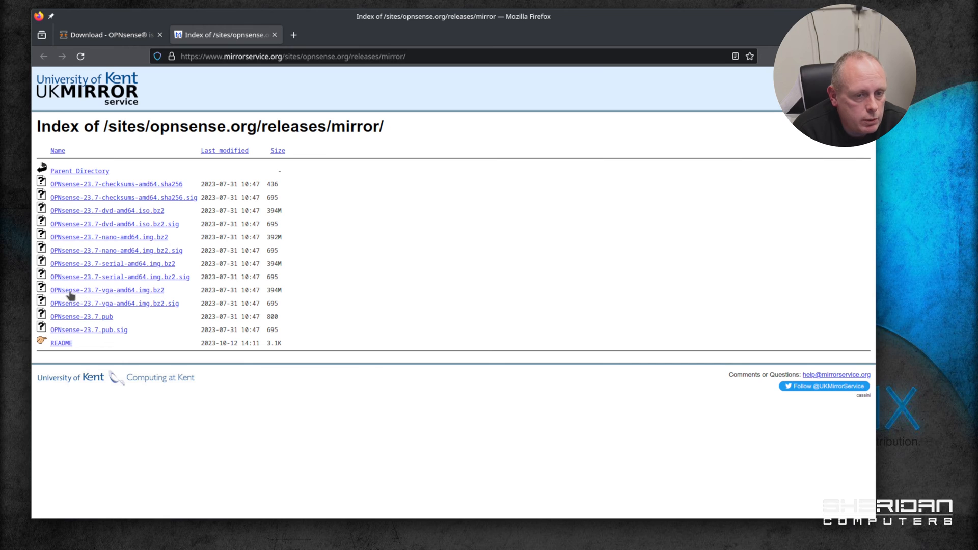
mouse_move(125, 300)
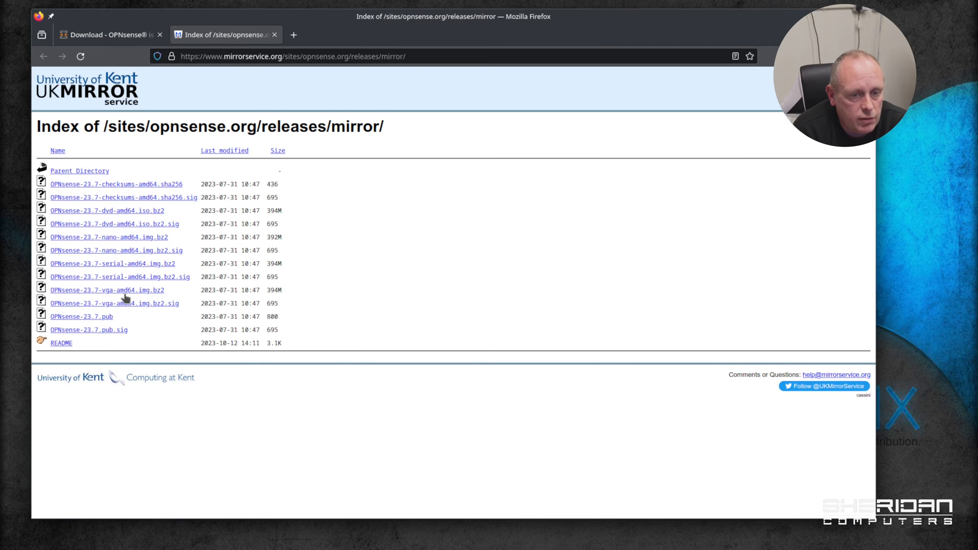
mouse_move(159, 299)
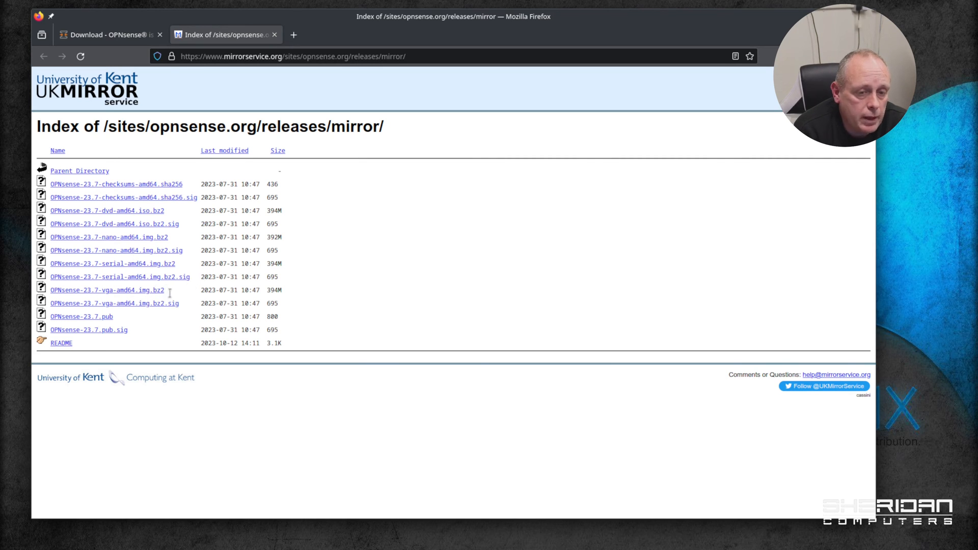
mouse_move(150, 305)
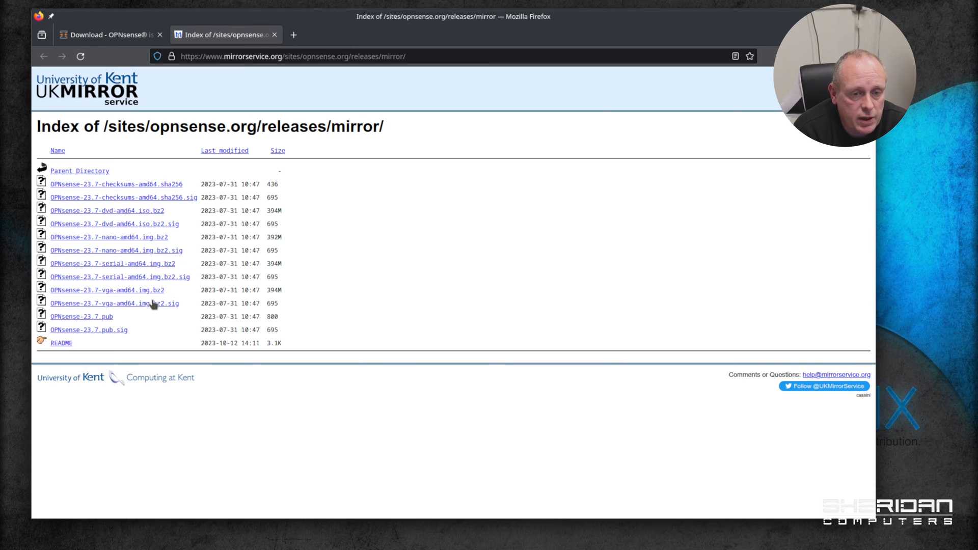
mouse_move(159, 293)
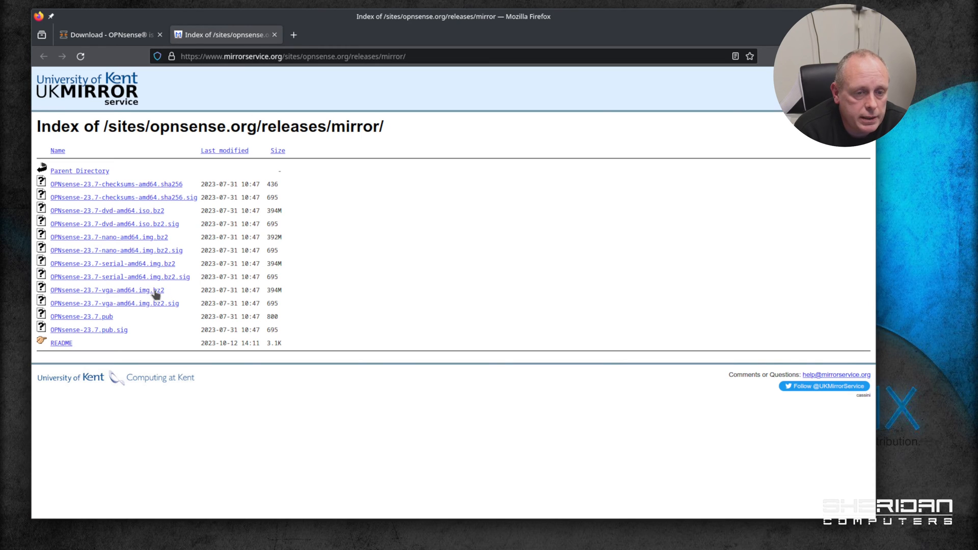
left_click(102, 291)
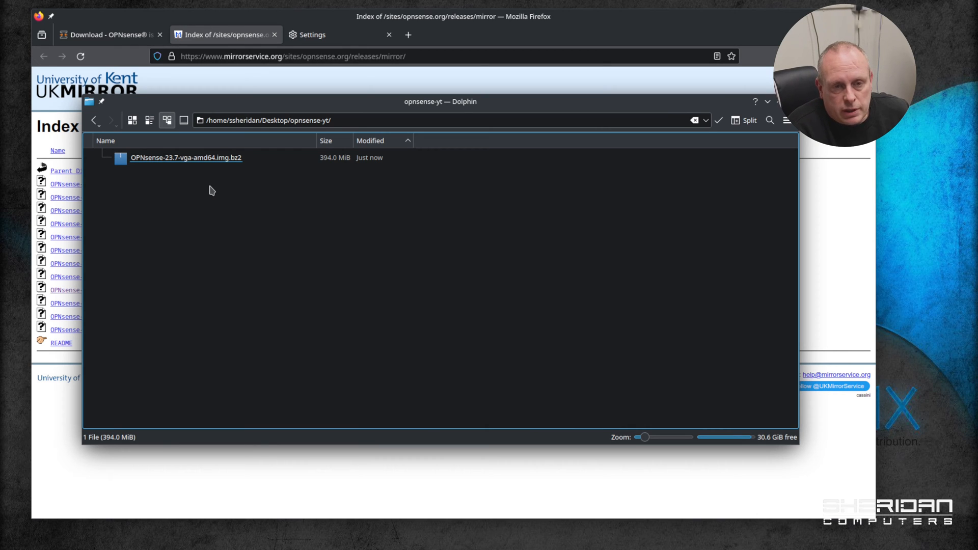
- Extract OPNsense-23.7-vga-amd64.img from its bz2 archive into the opnsense-yt folder
left_click(187, 158)
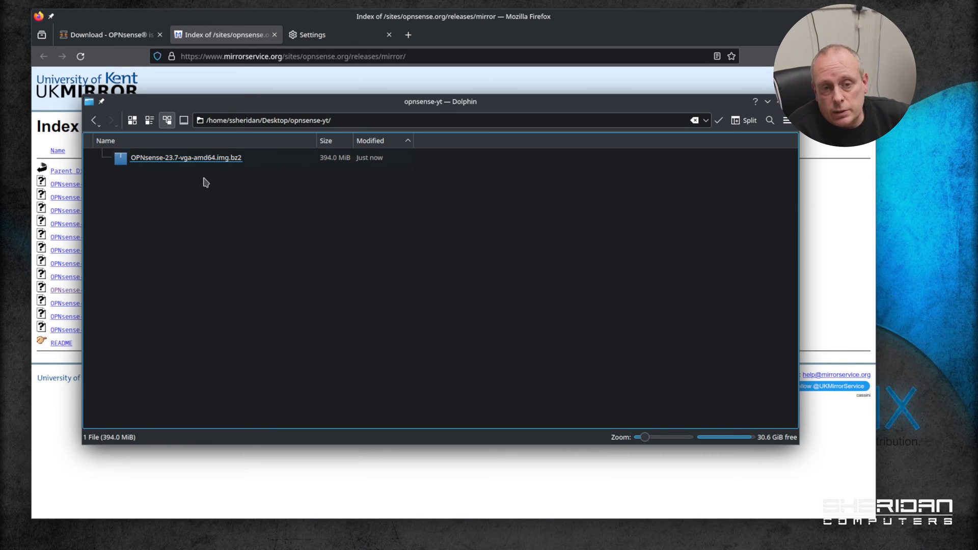
right_click(186, 157)
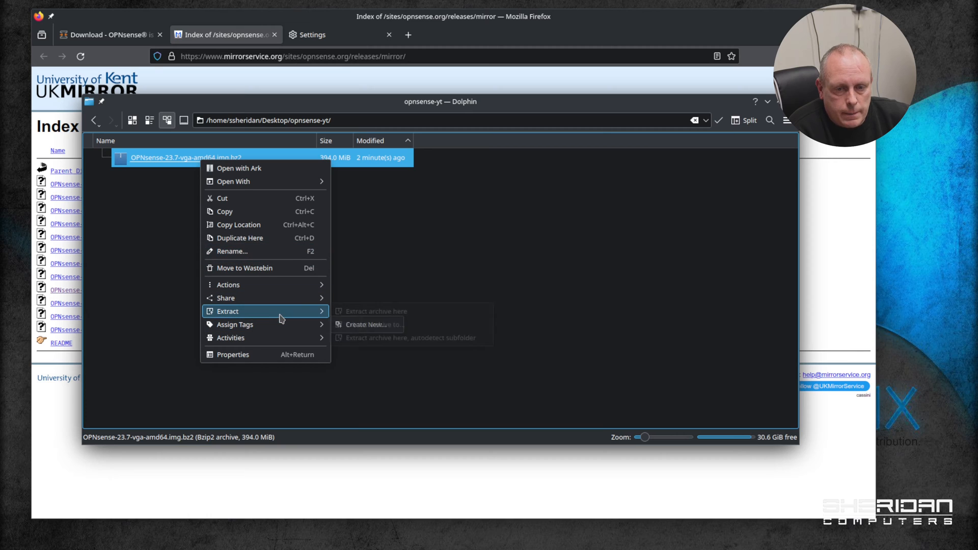
key("Escape")
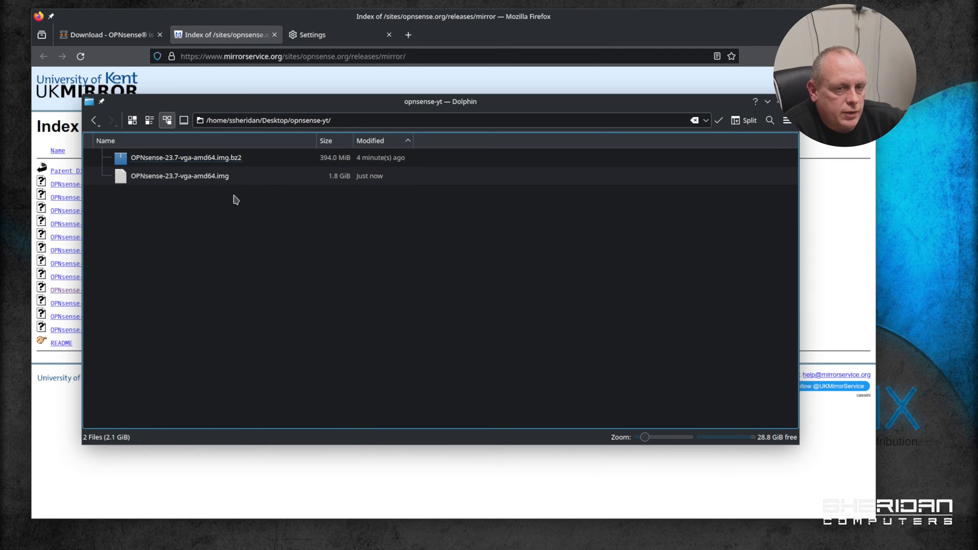
left_click(180, 175)
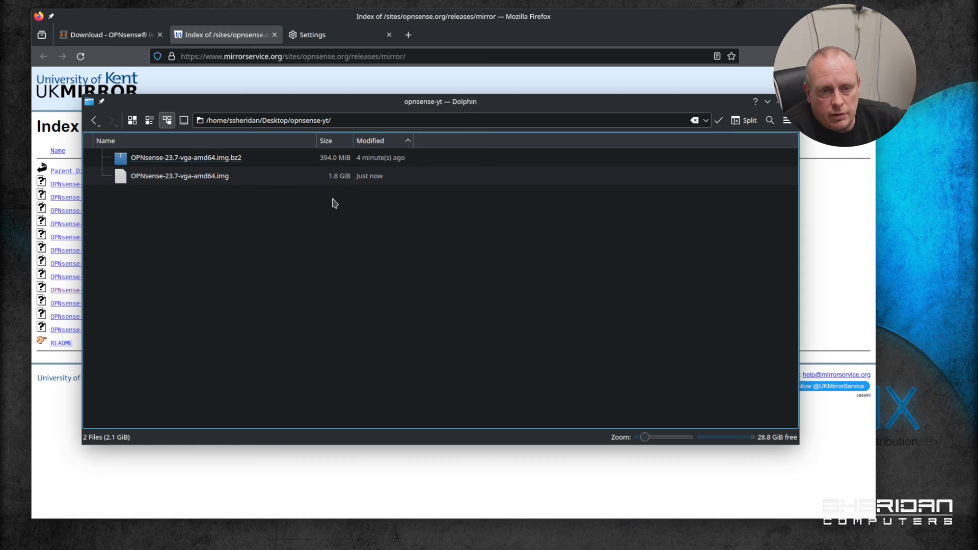
mouse_move(350, 194)
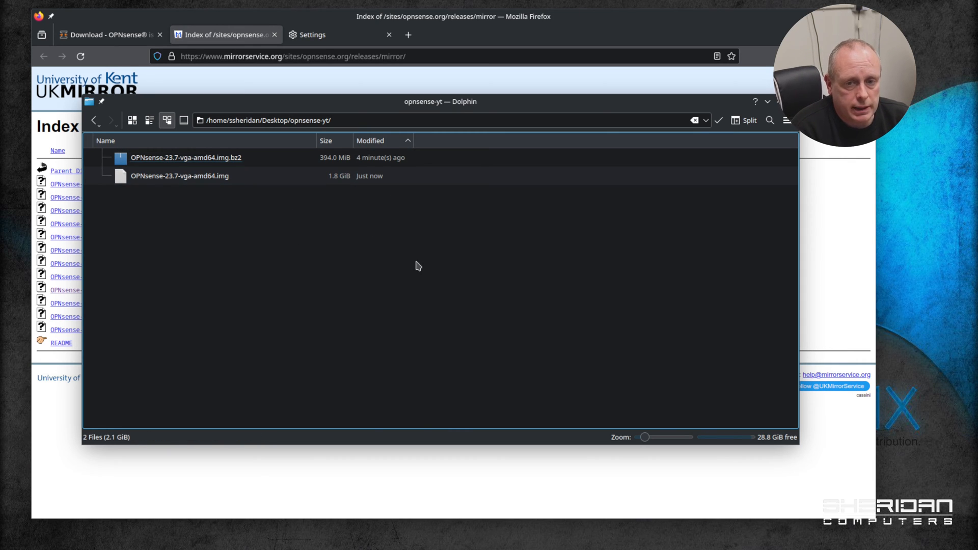
mouse_move(225, 203)
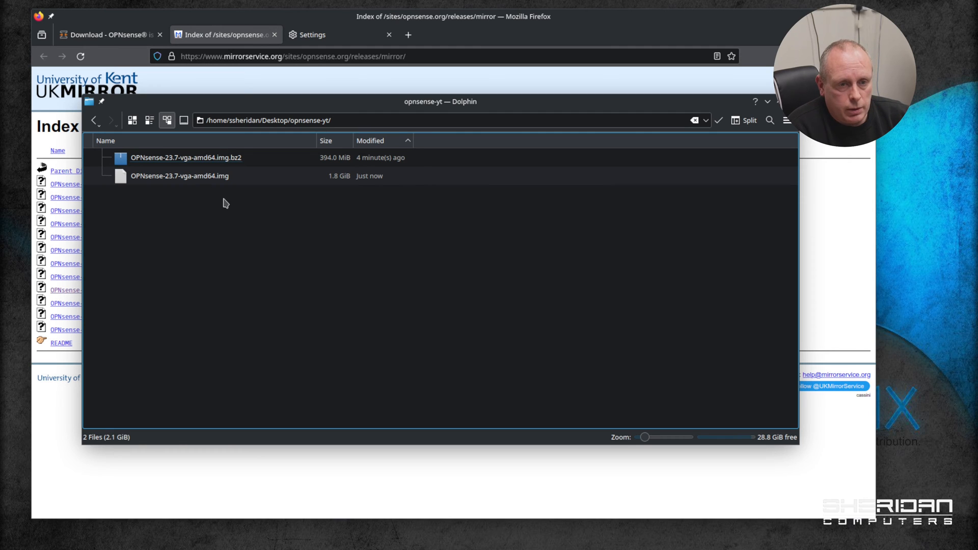
mouse_move(253, 203)
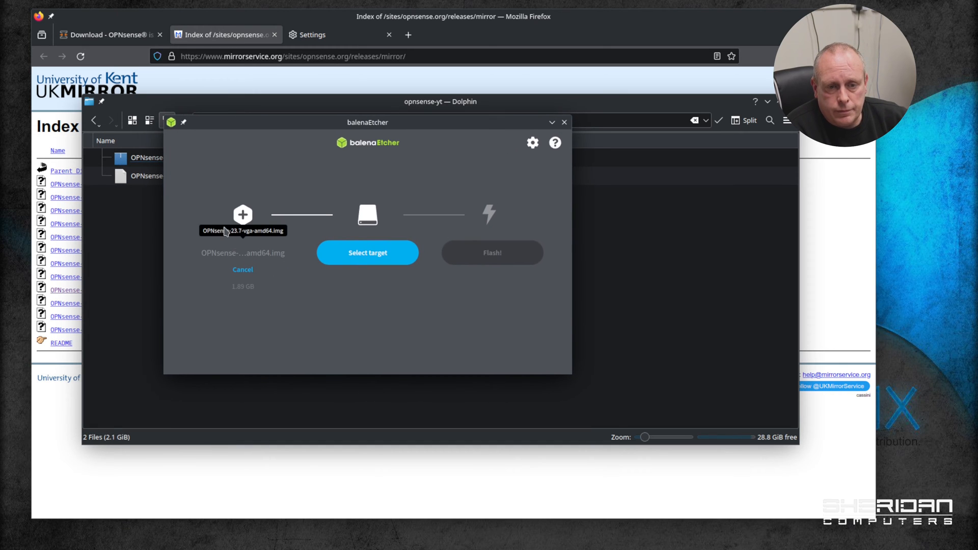
- Flash the OPNsense image onto the 61.5 GB SanDisk USB drive in balenaEtcher
left_click(367, 253)
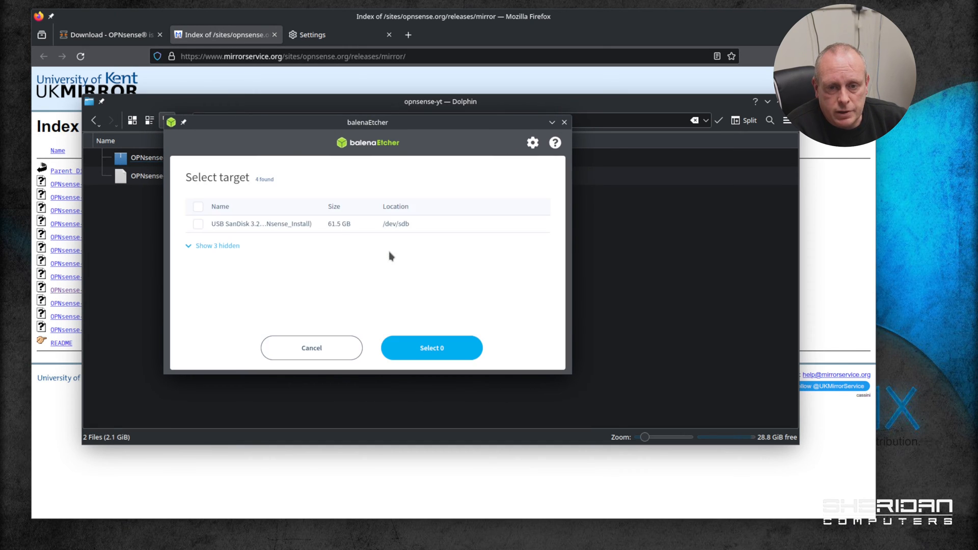
left_click(198, 223)
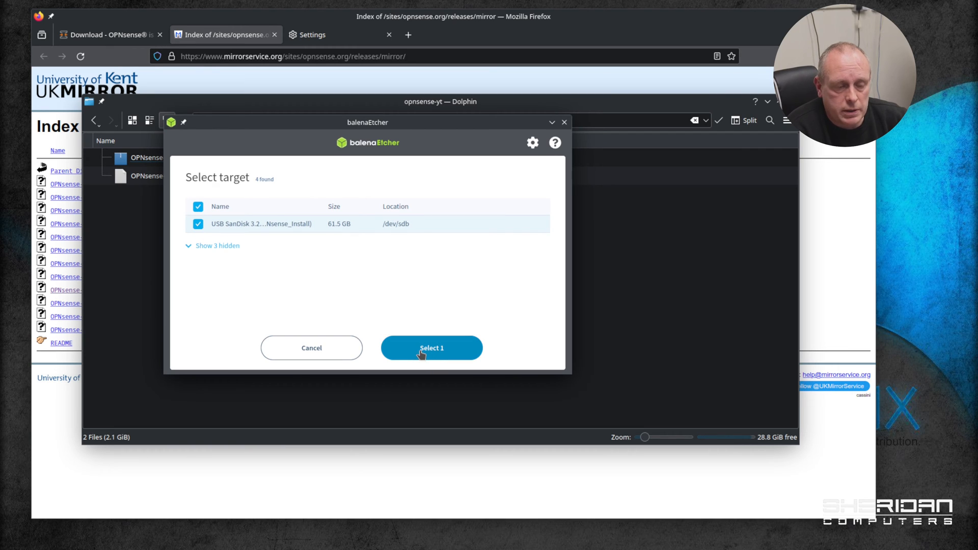
left_click(431, 348)
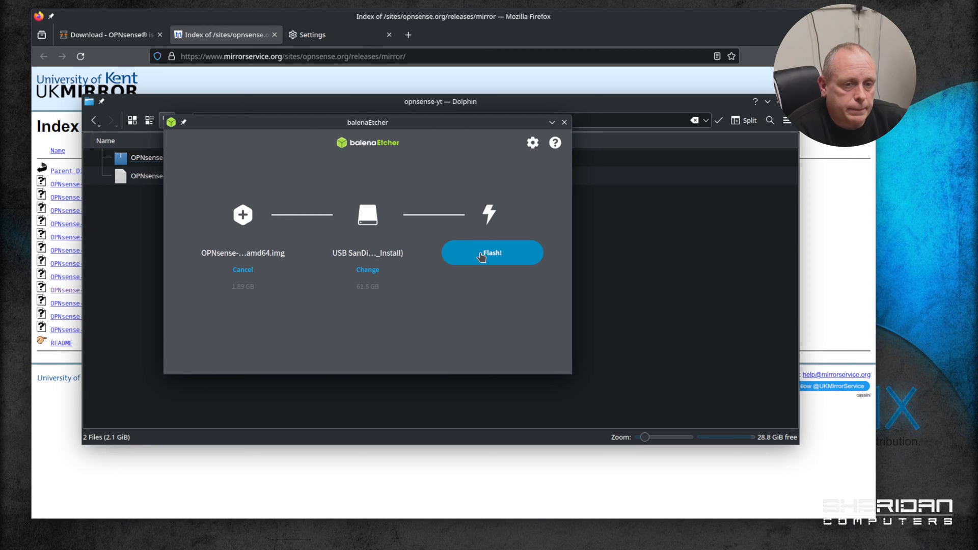
left_click(492, 253)
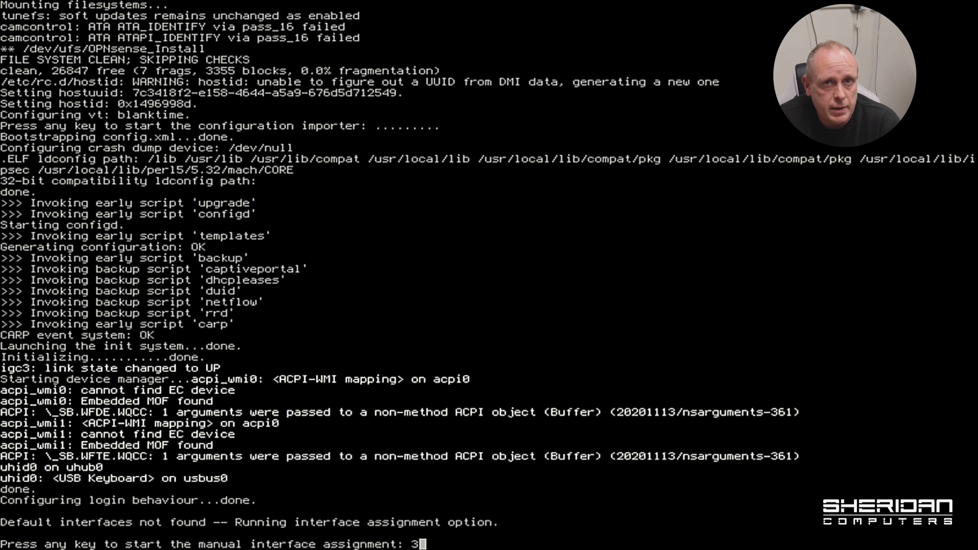
- Boot from USB and accept interfaces: LAN igc0 at 192.168.1.1/24, WAN igc1
type("2")
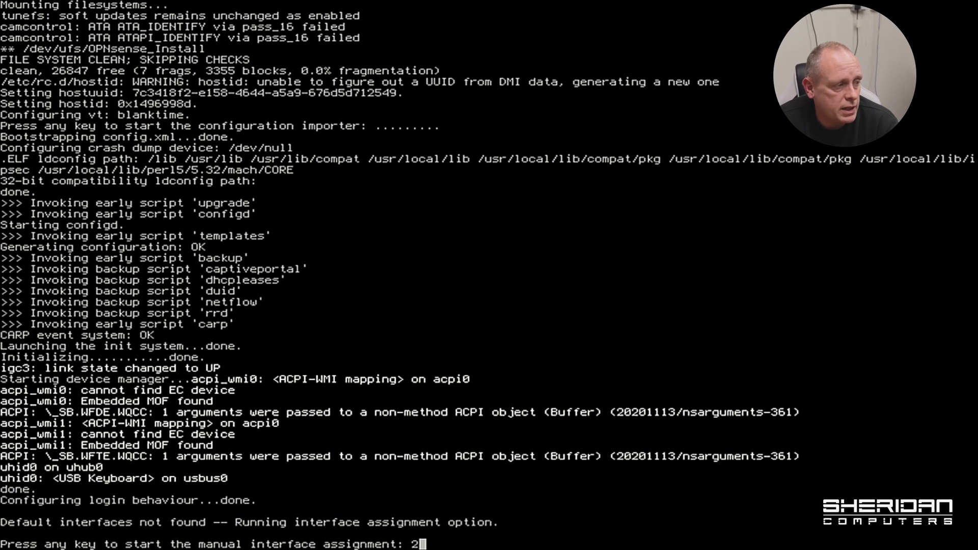
type("1")
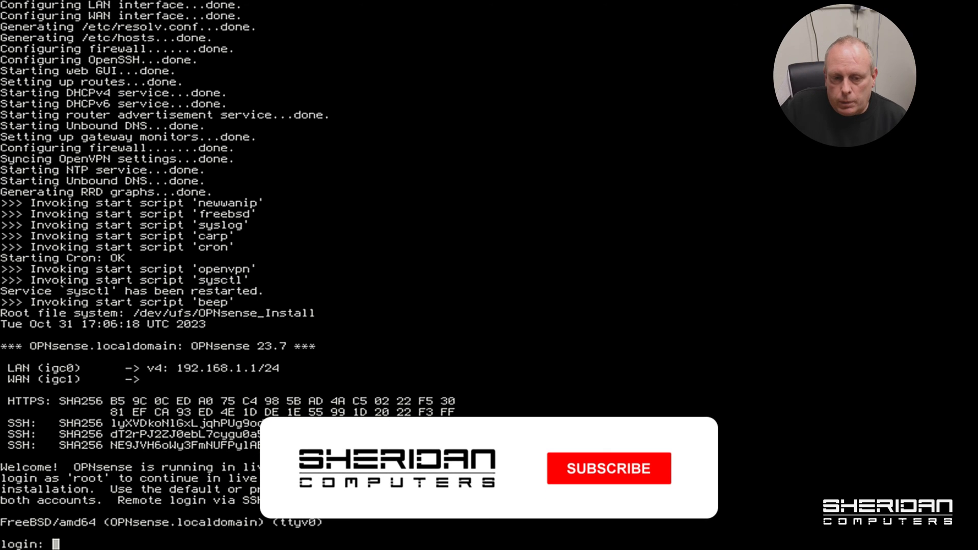
left_click(609, 469)
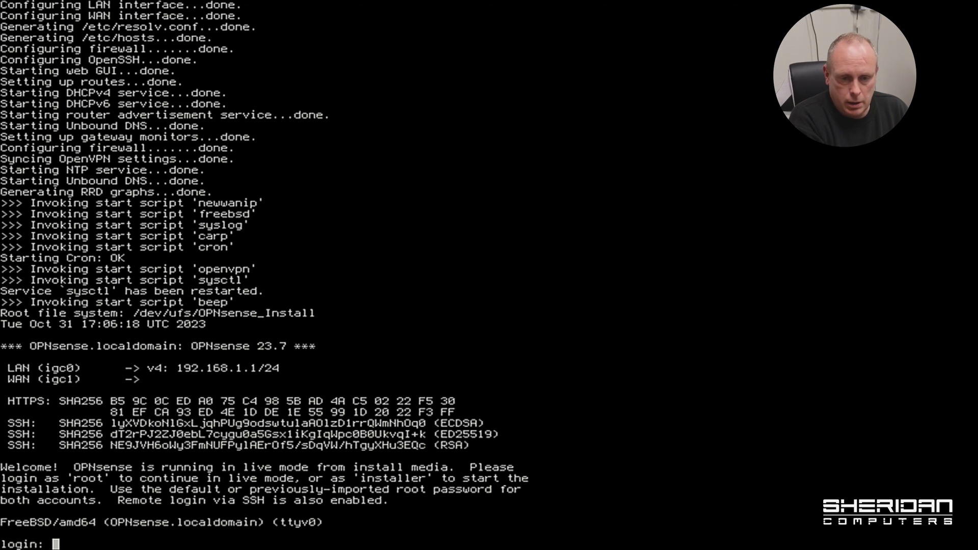
- Log in at the console as 'installer' with the default password
type("inst")
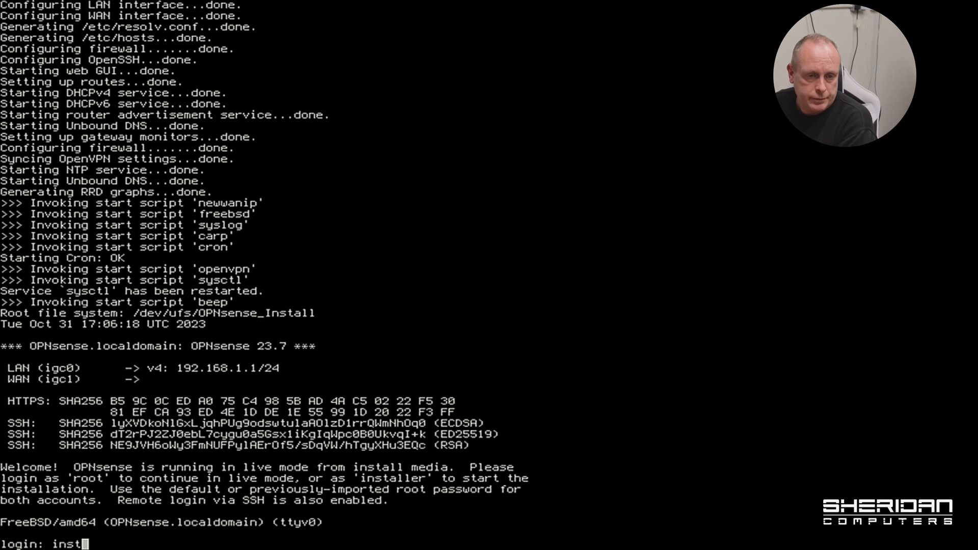
type("aller")
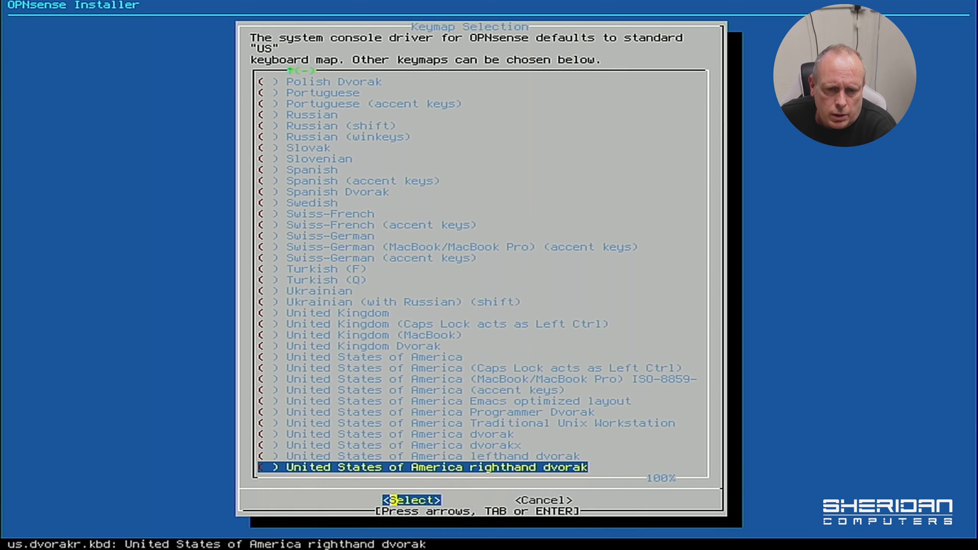
- Accept the default US keymap in Keymap Selection
key("Up")
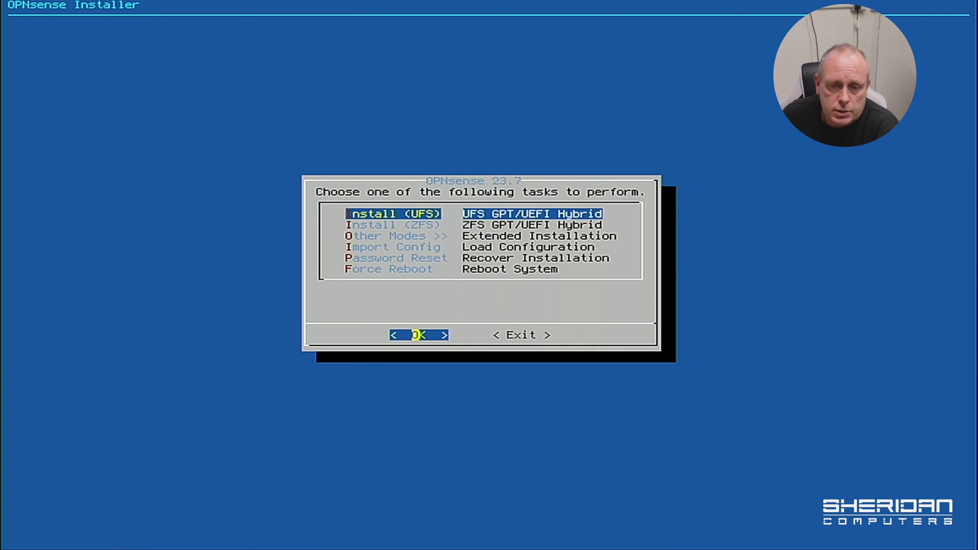
- Choose the Install (ZFS) task from the installer menu
key("Down")
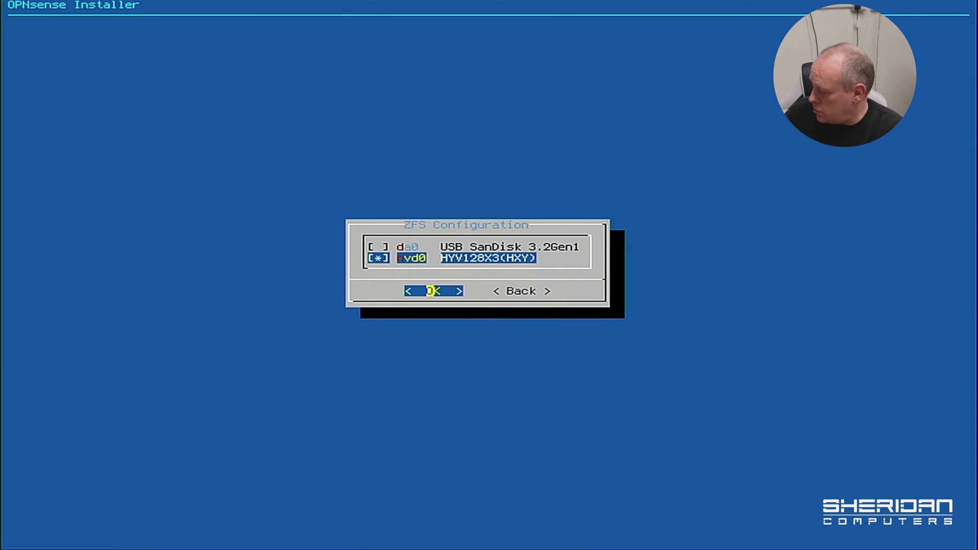
- Confirm nvd0 as the install disk and agree to erase its contents
left_click(433, 291)
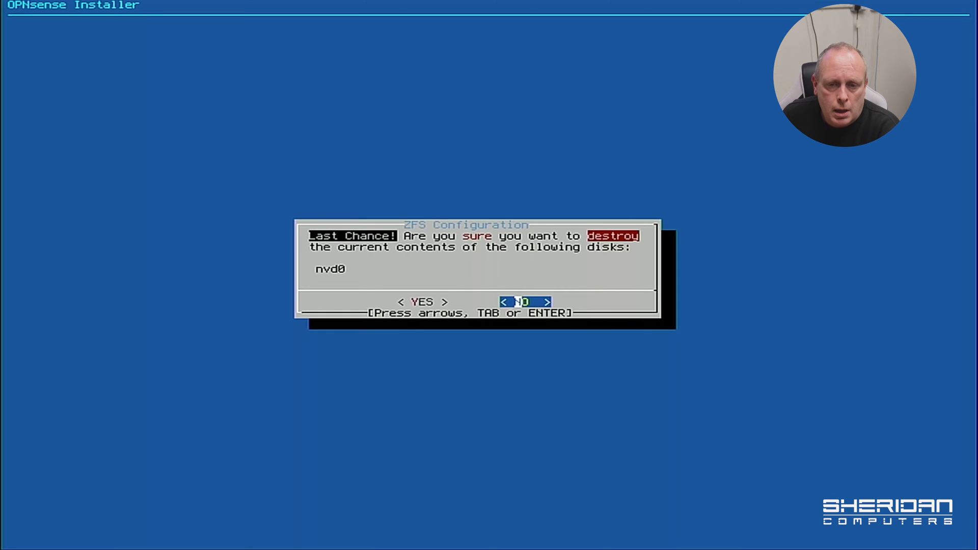
key("Left")
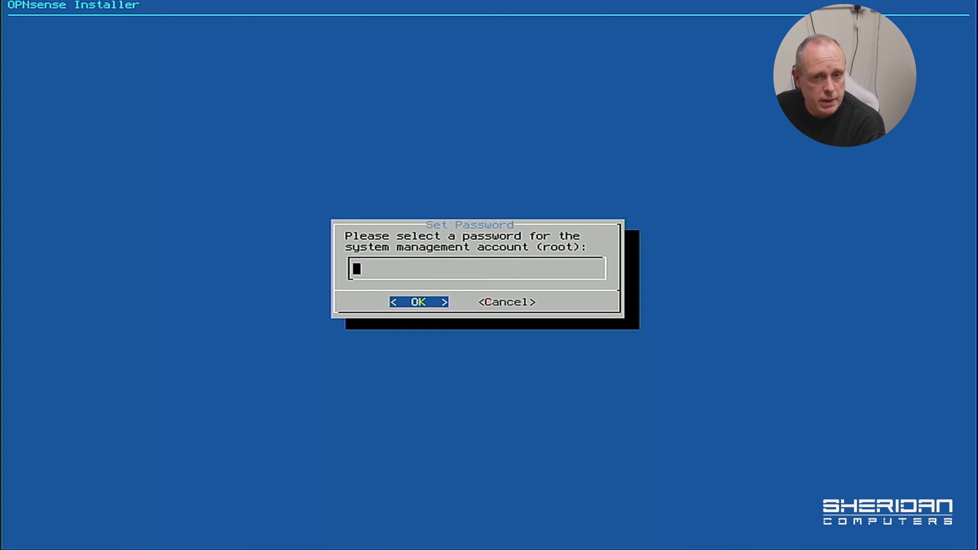
- Enter and confirm the new root password, then move toward Complete Install
type("**")
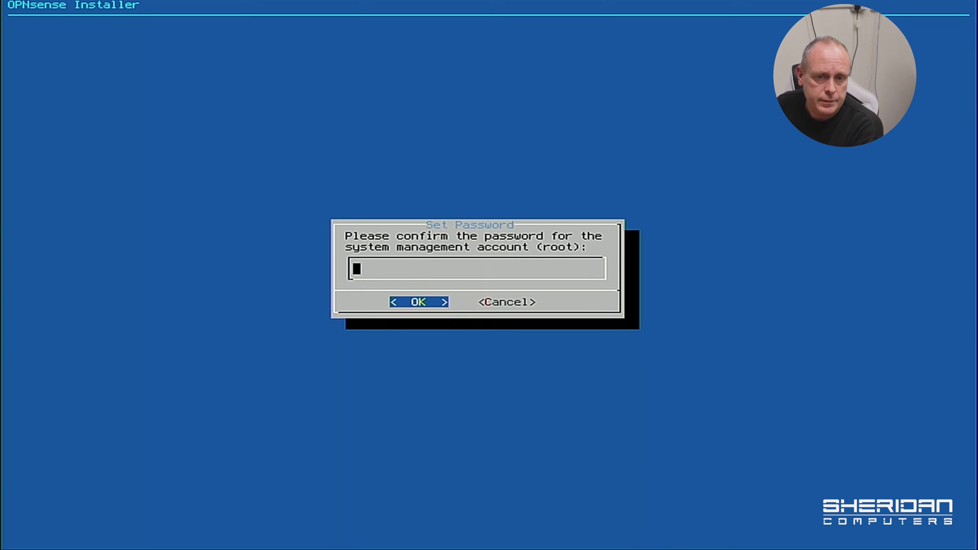
type("****")
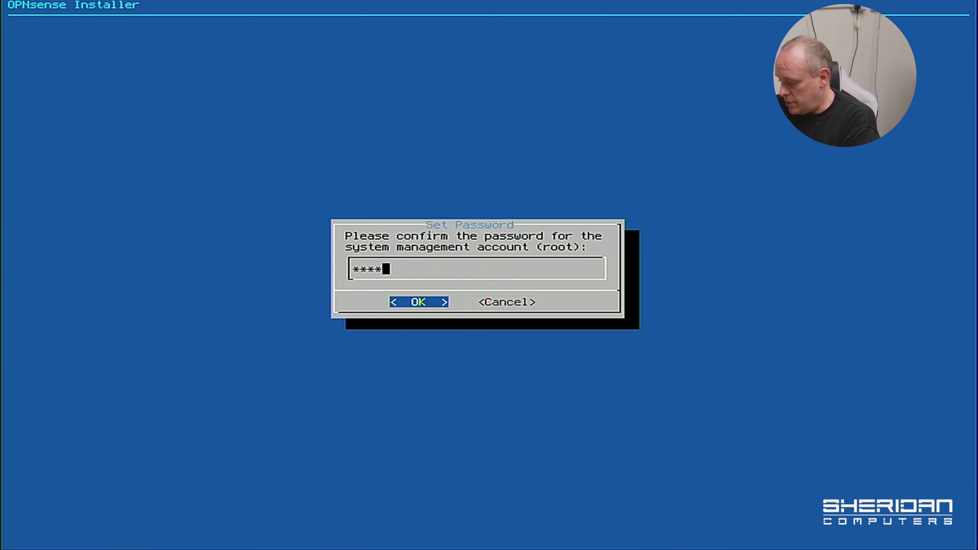
left_click(418, 301)
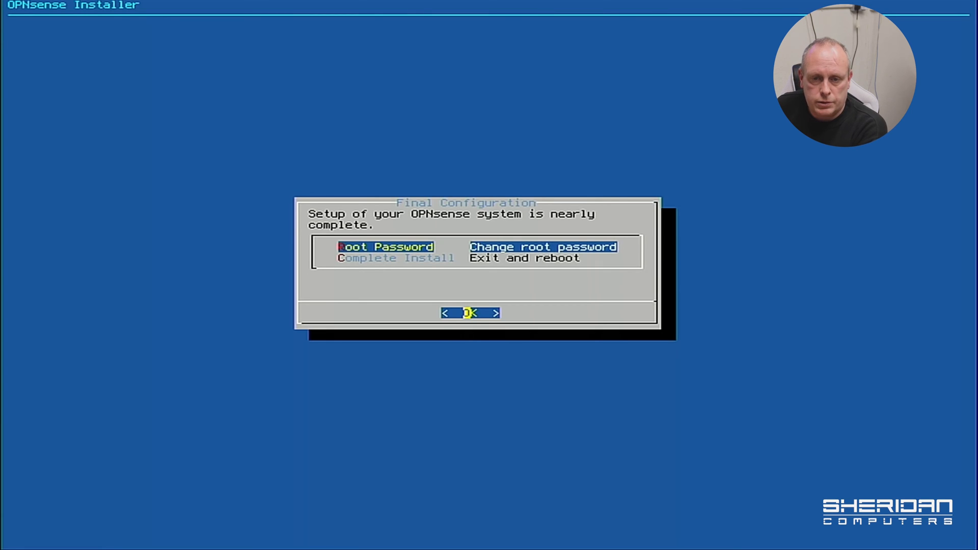
key("Down")
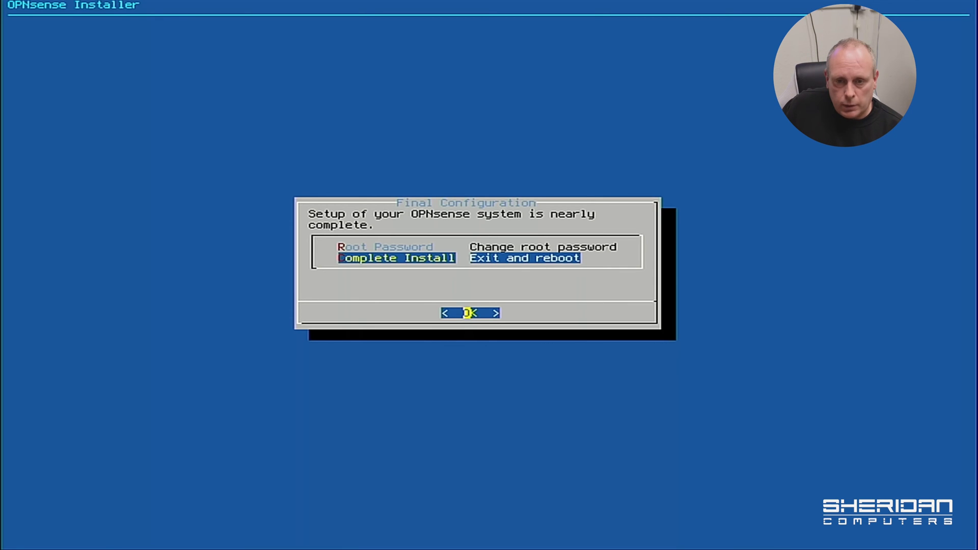
- Choose Complete Install to exit and reboot into the console login
left_click(471, 314)
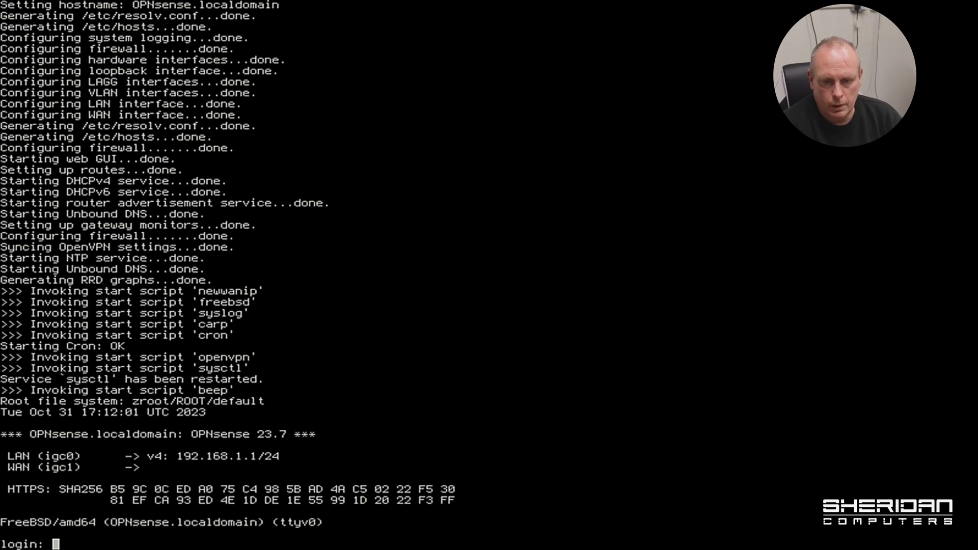
- Log in as root at the console and choose option 8 for the shell
type("opn")
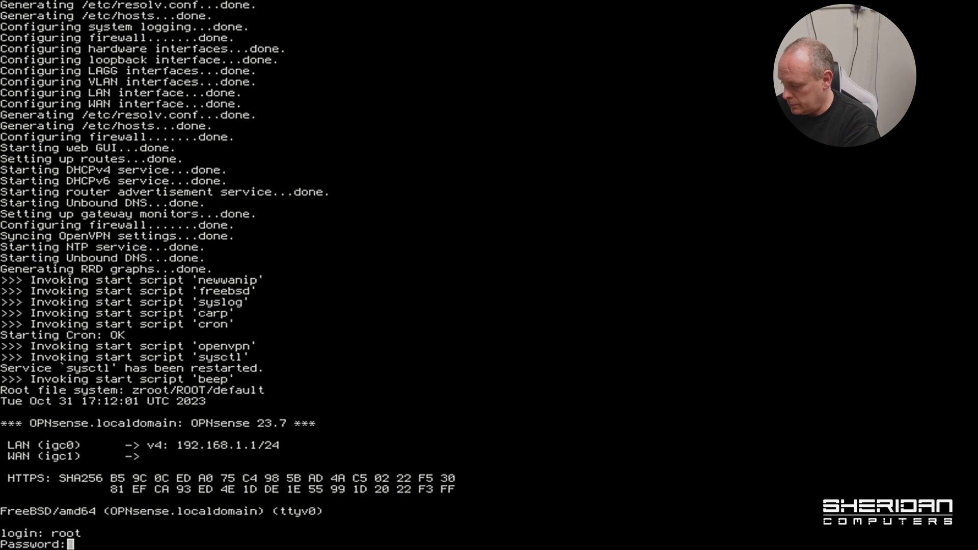
key("Enter")
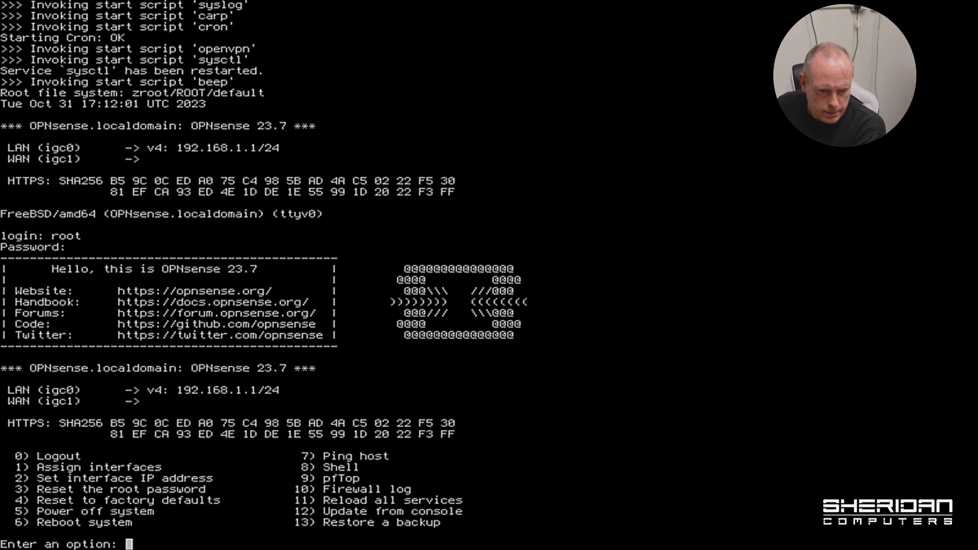
type("8")
type("ifconfig")
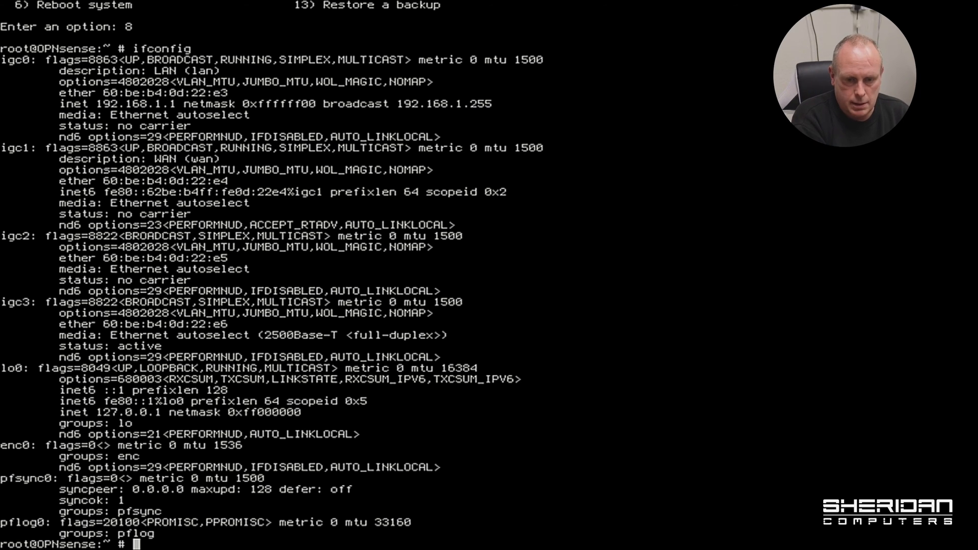
- Exit the shell, skip VLANs, and assign igc0 to WAN and igc3 to LAN
type("edxi")
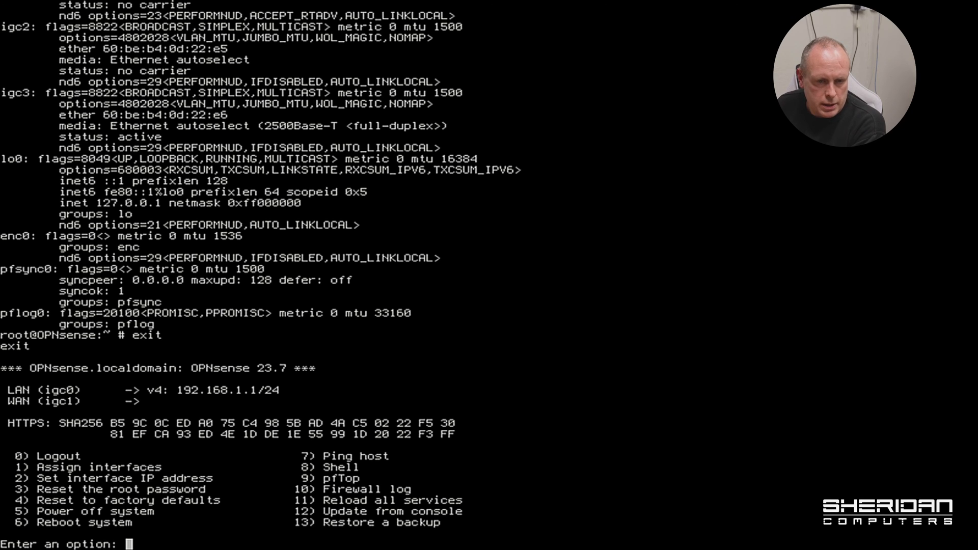
type("1")
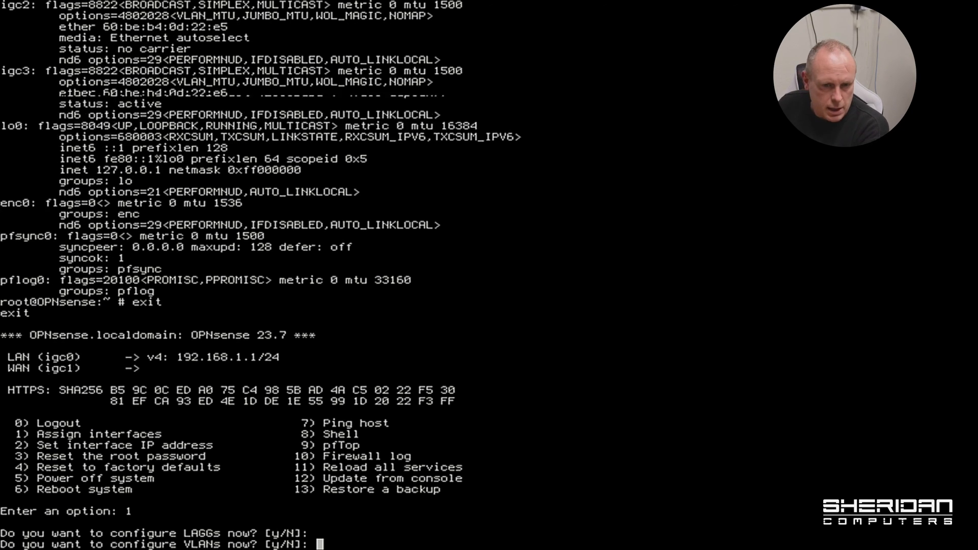
key("Return")
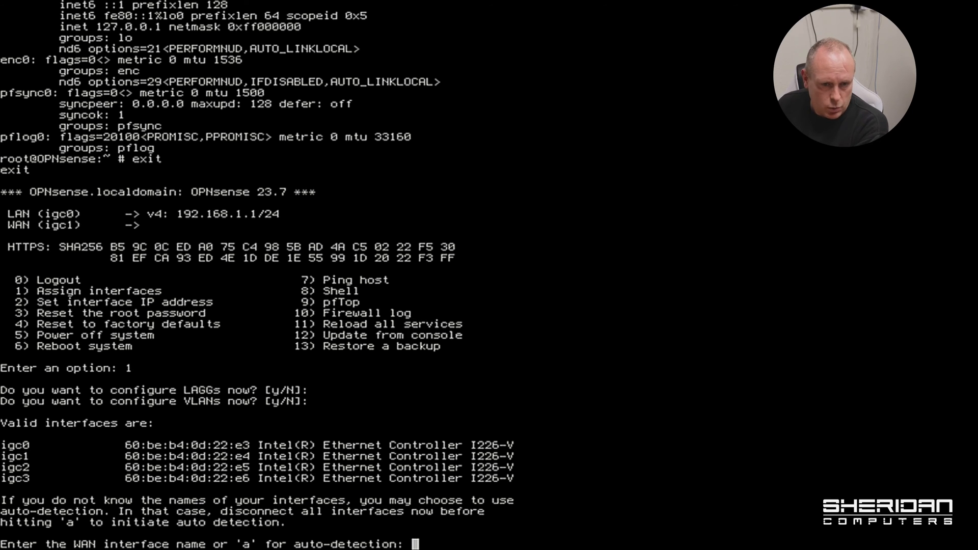
type("igc0")
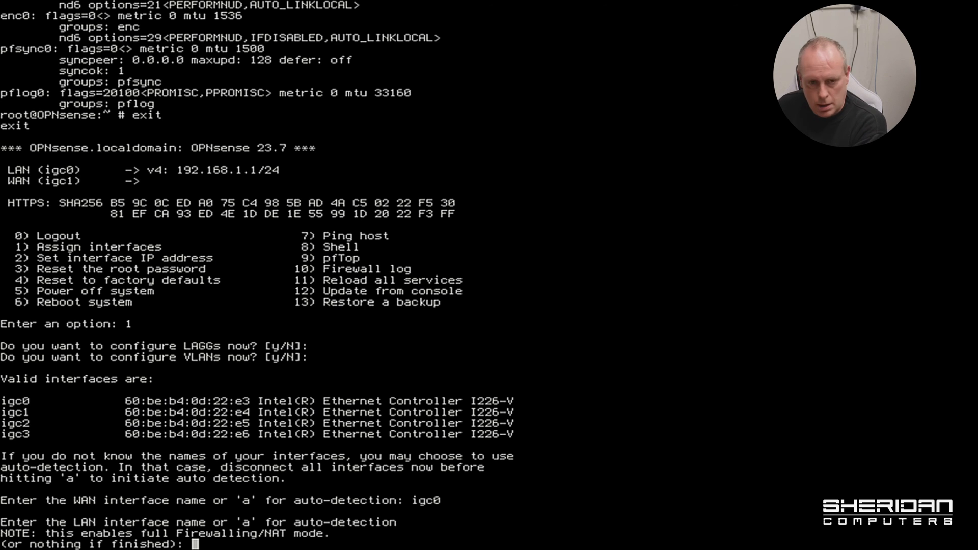
type("igc3")
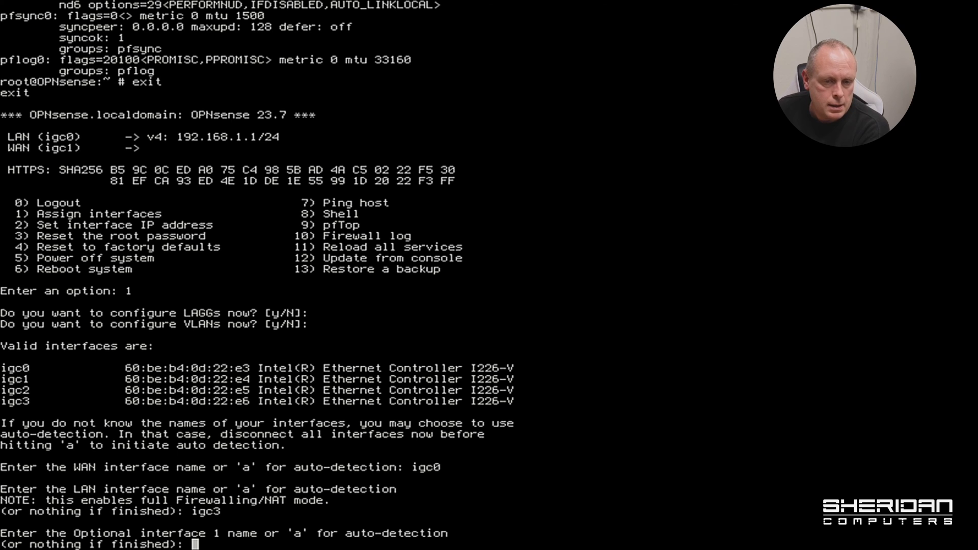
key("Enter")
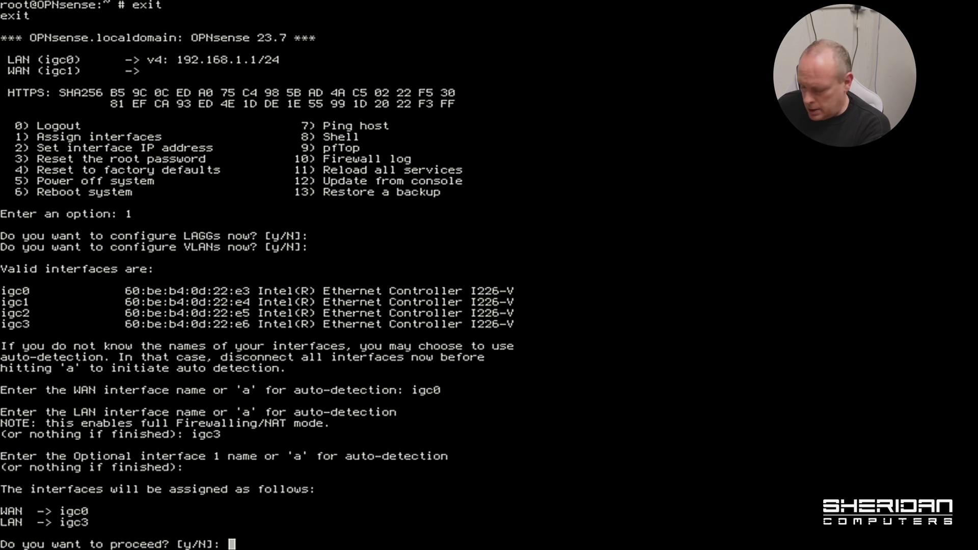
type("y")
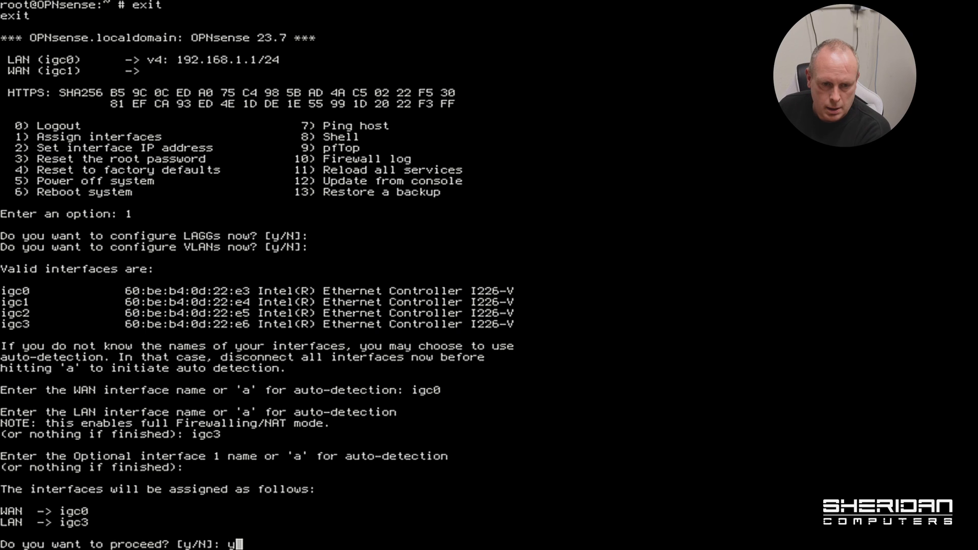
key("Enter")
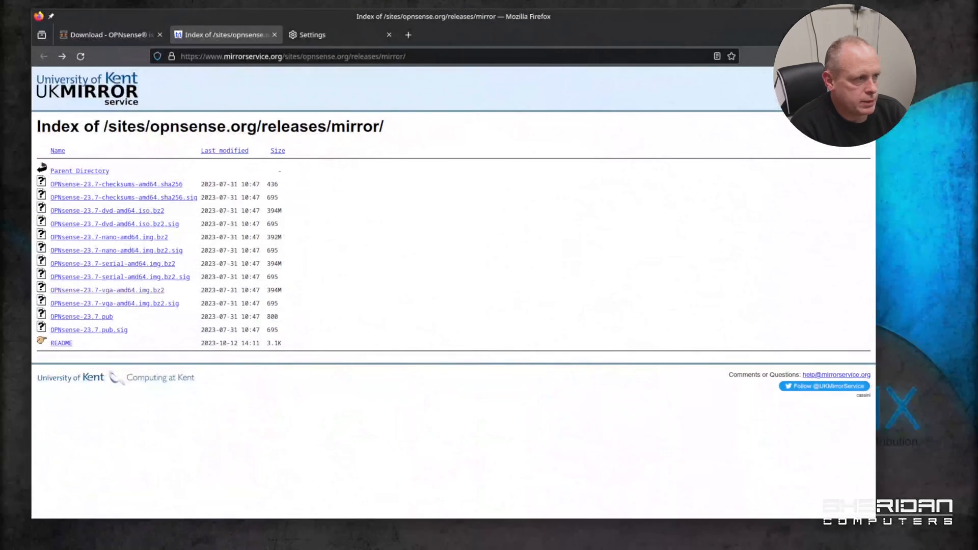
left_click(359, 56)
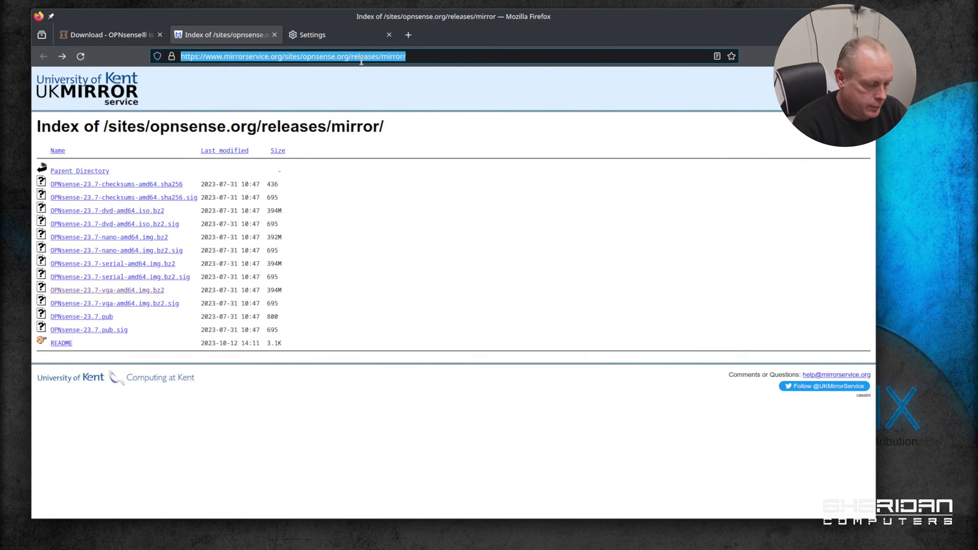
type("192.168.1.1")
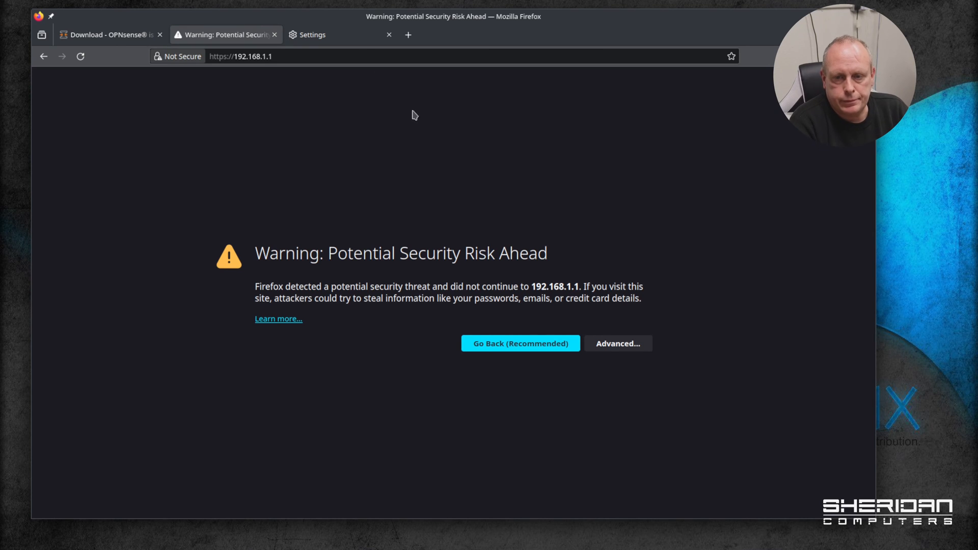
mouse_move(560, 414)
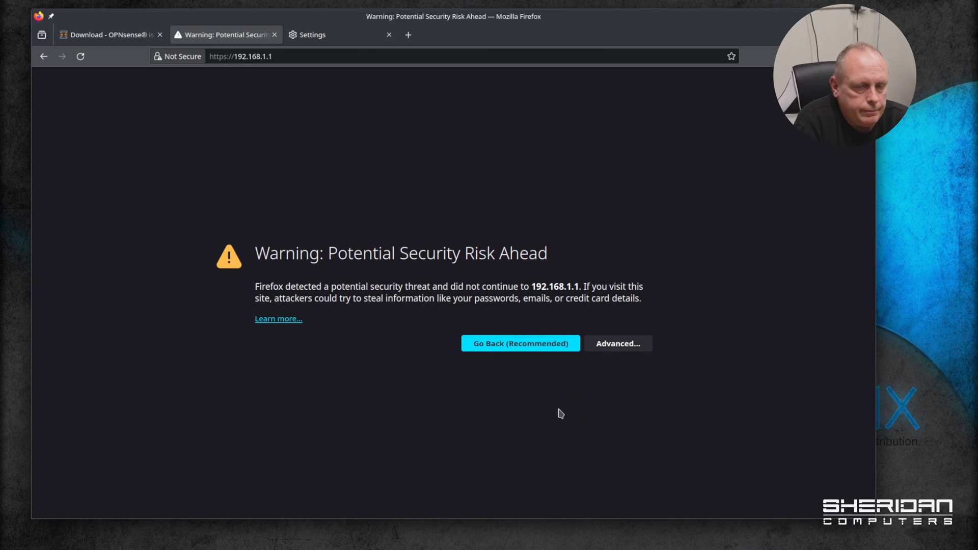
mouse_move(528, 320)
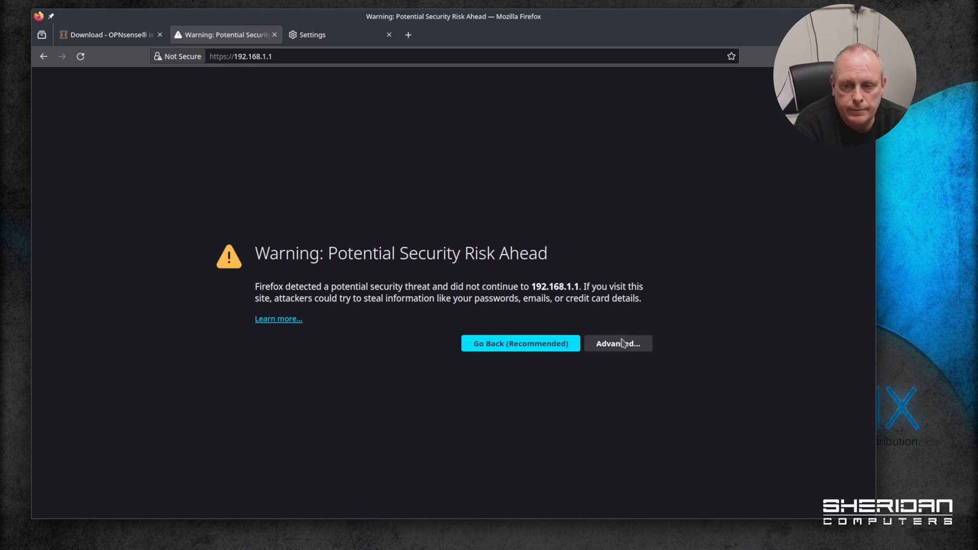
left_click(618, 343)
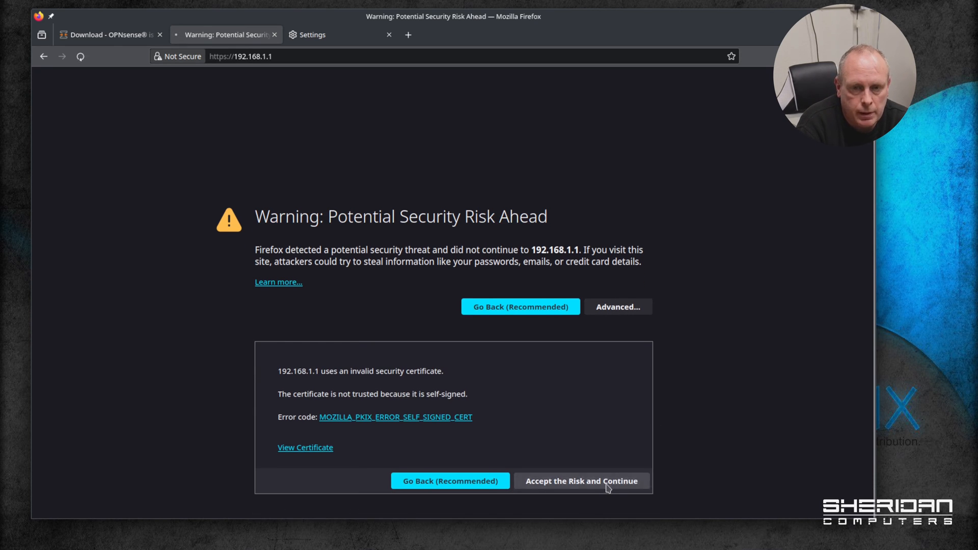
left_click(581, 480)
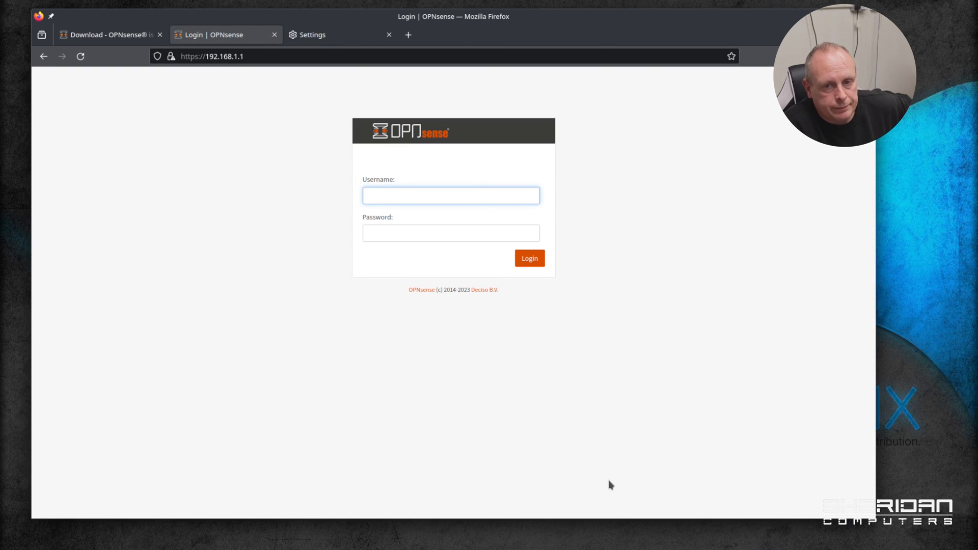
- Log in to the web interface as root and continue past the wizard's welcome page
left_click(451, 195)
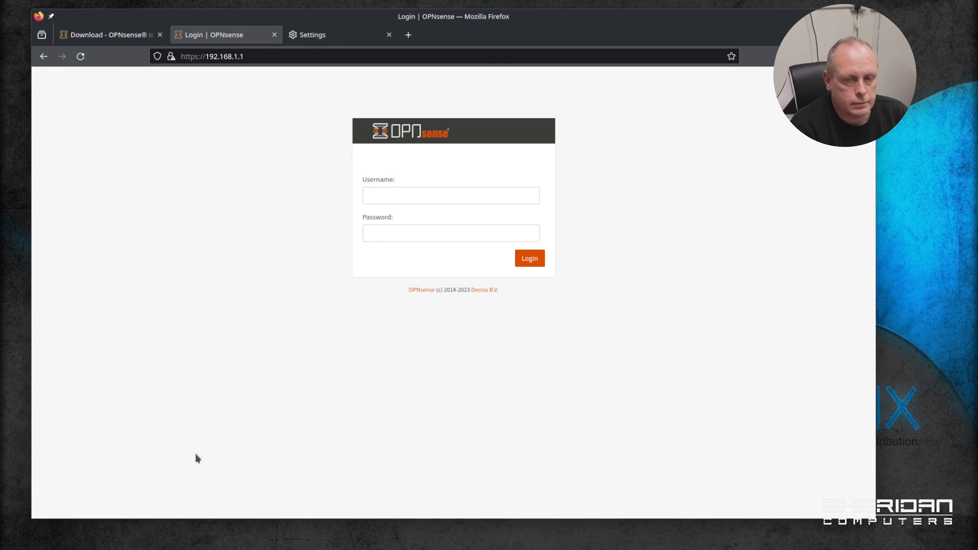
left_click(451, 195)
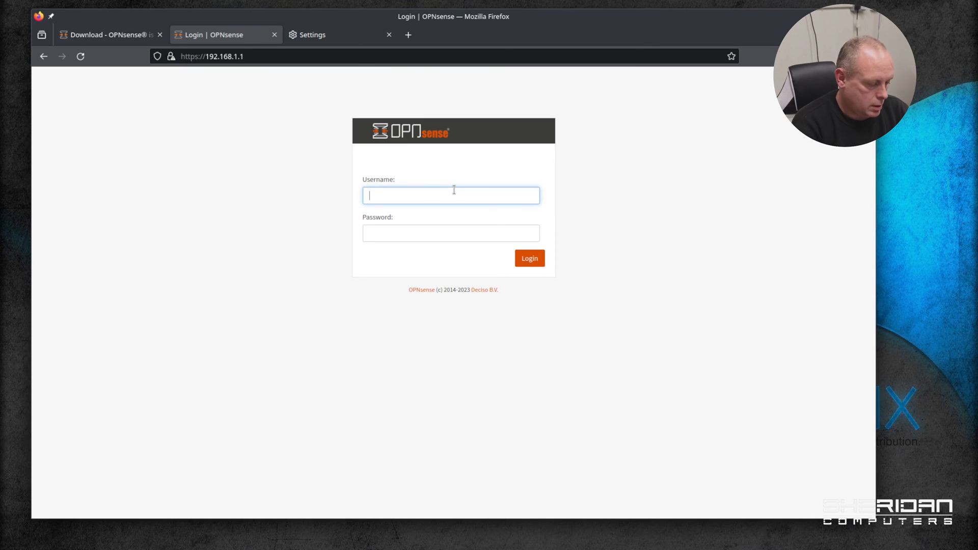
type("root")
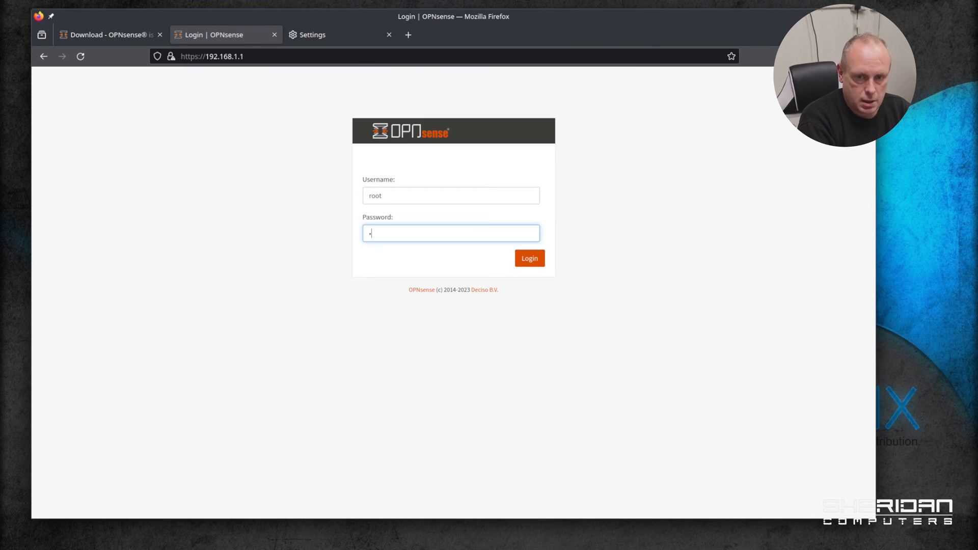
left_click(530, 258)
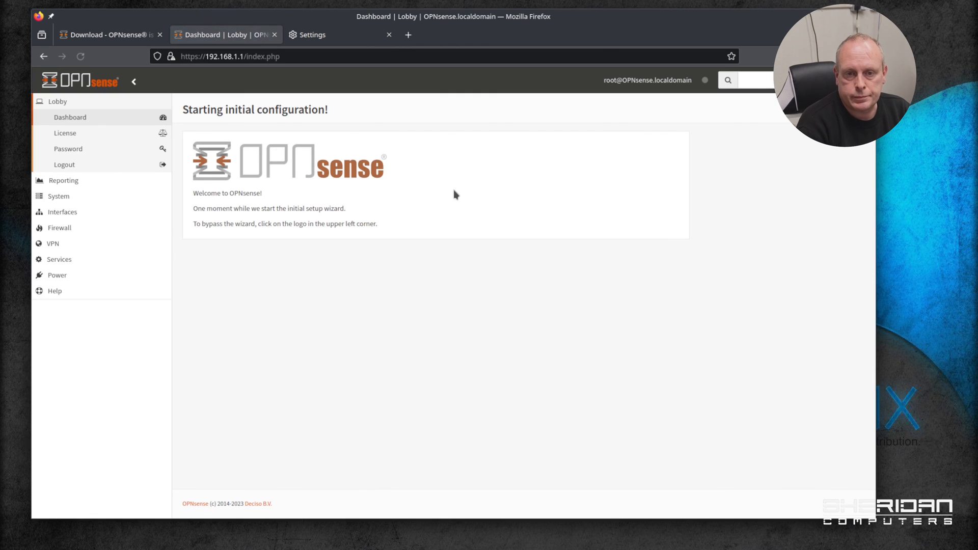
mouse_move(341, 309)
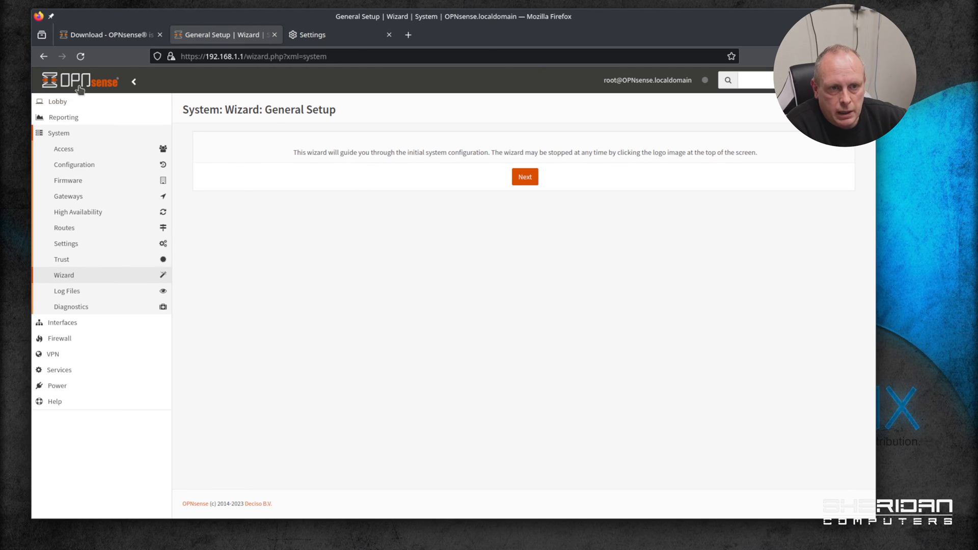
mouse_move(94, 82)
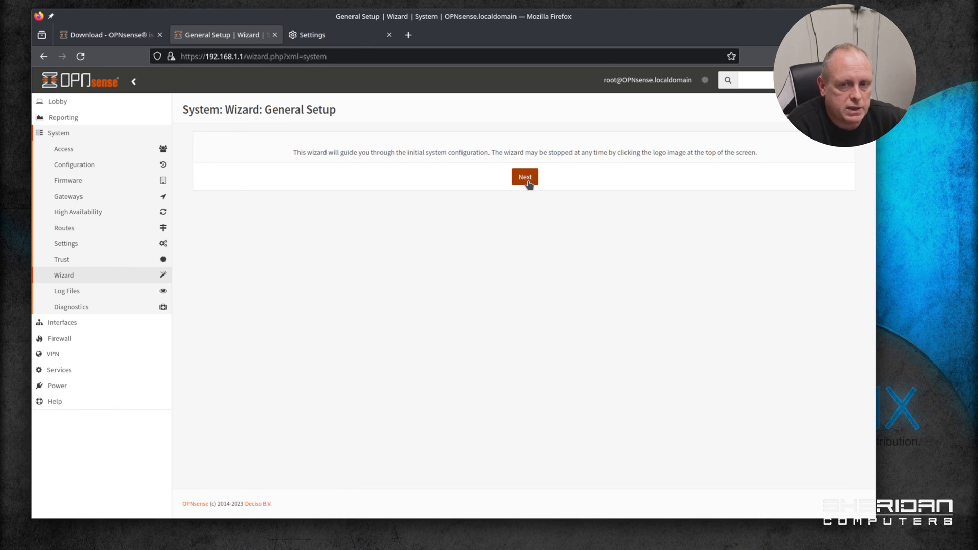
left_click(524, 177)
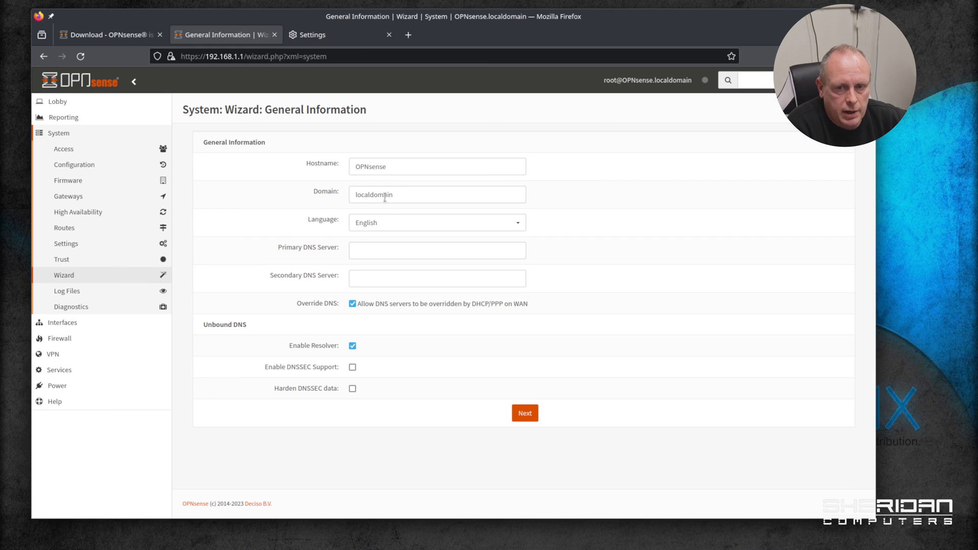
mouse_move(441, 239)
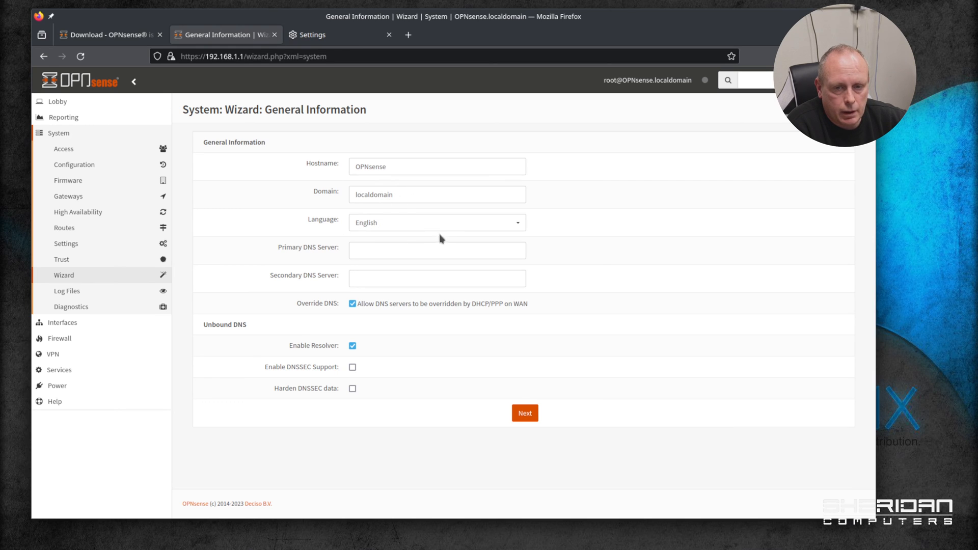
mouse_move(396, 244)
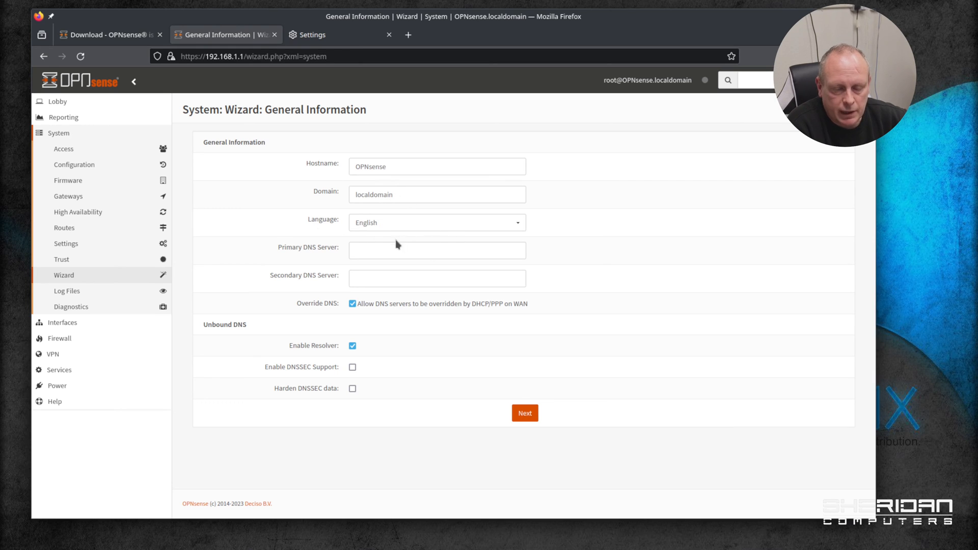
- Enter DNS servers 9.9.9.9 and 8.8.8.8, disable DHCP DNS override, and continue
left_click(437, 250)
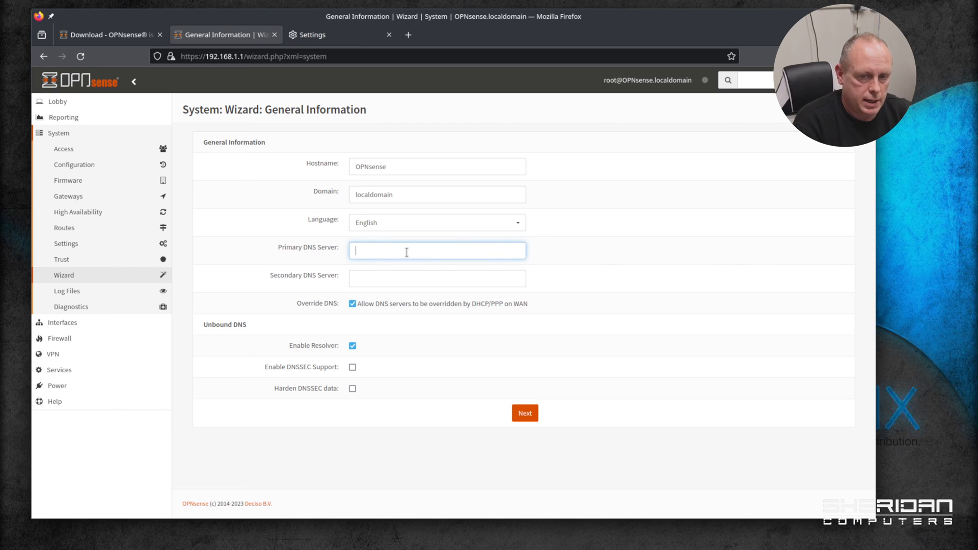
type("9.9.9.9")
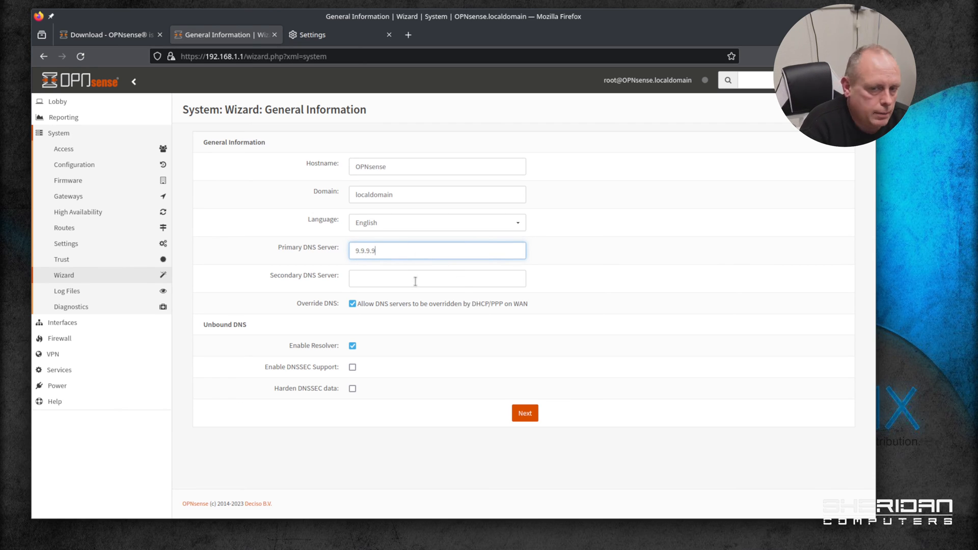
type("8.8.8.8")
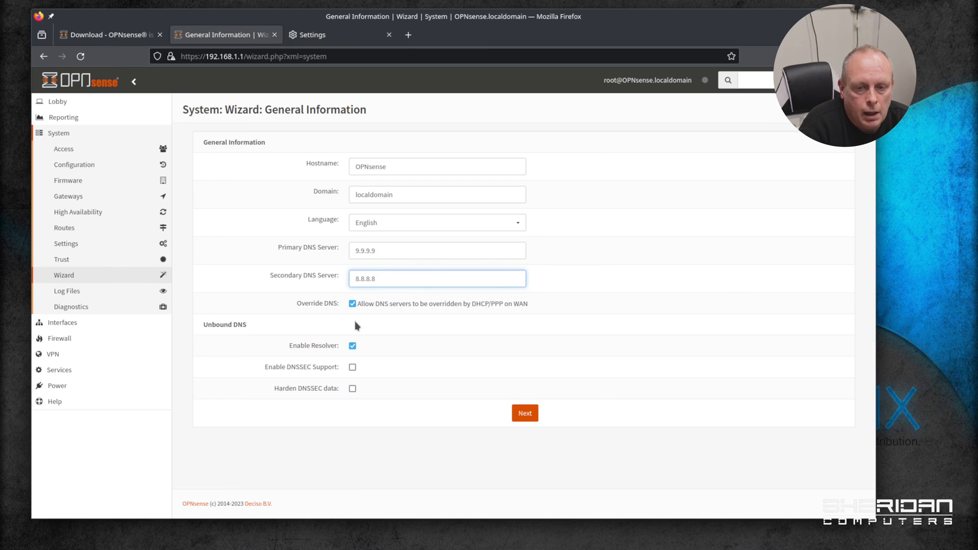
left_click(353, 303)
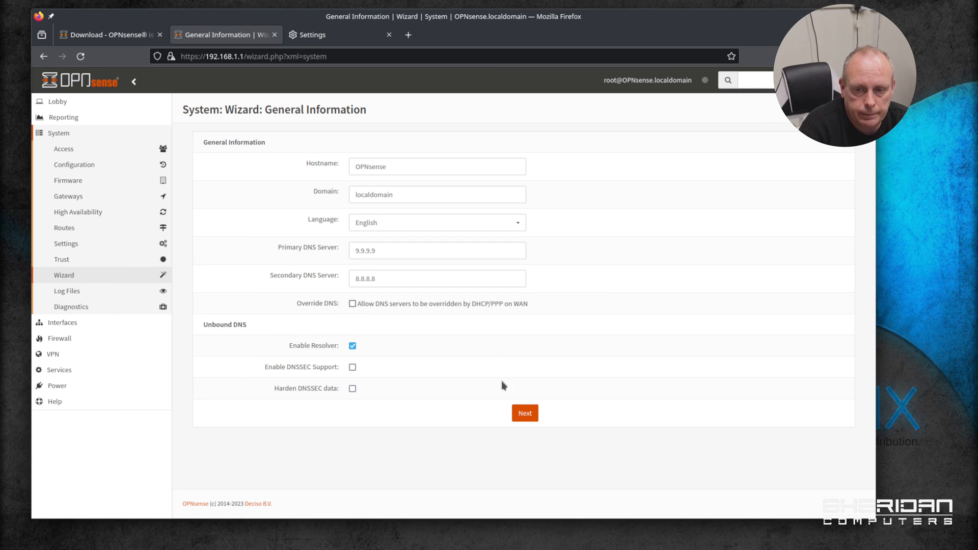
mouse_move(387, 323)
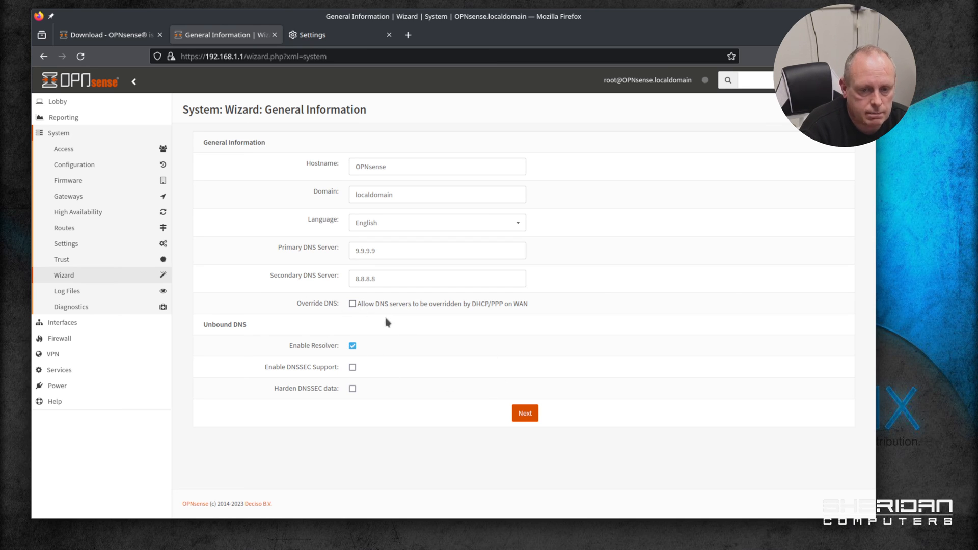
mouse_move(393, 314)
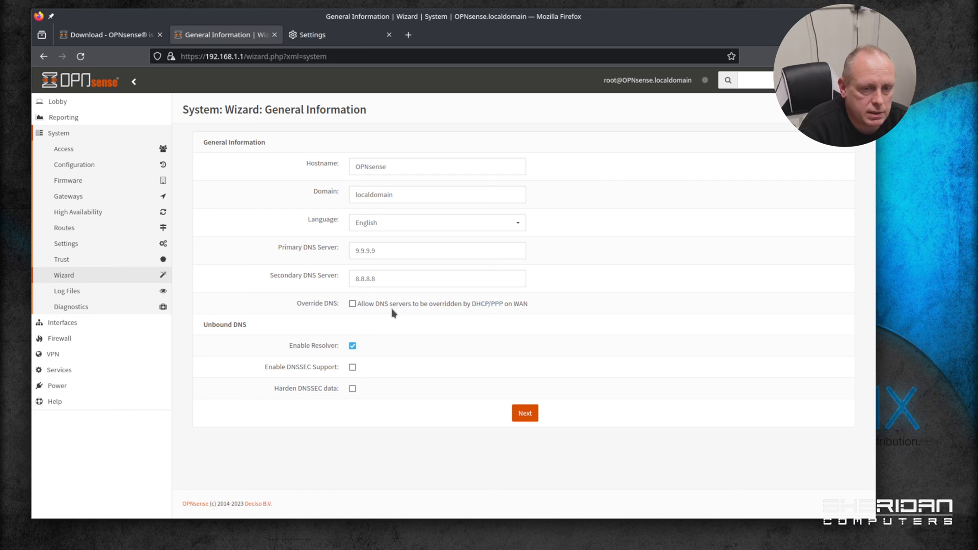
mouse_move(377, 354)
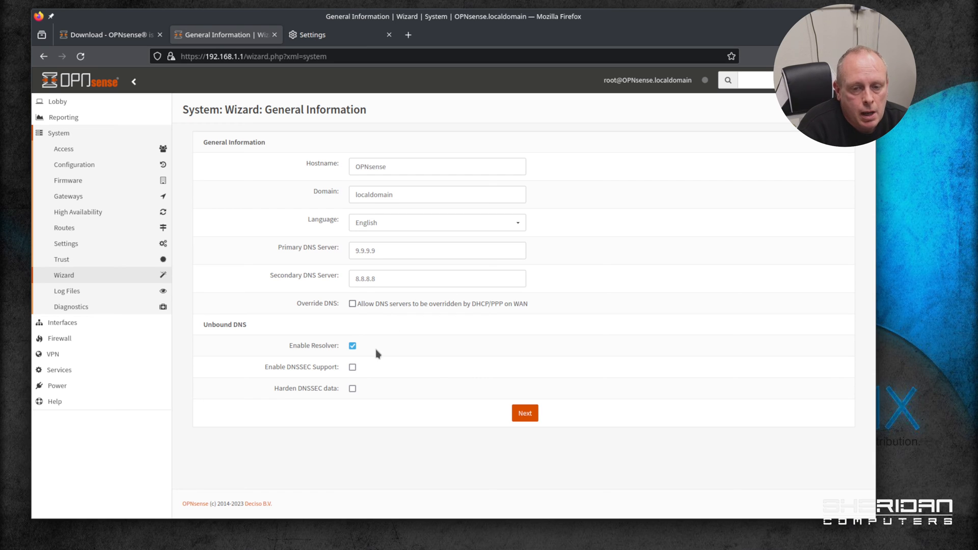
mouse_move(404, 359)
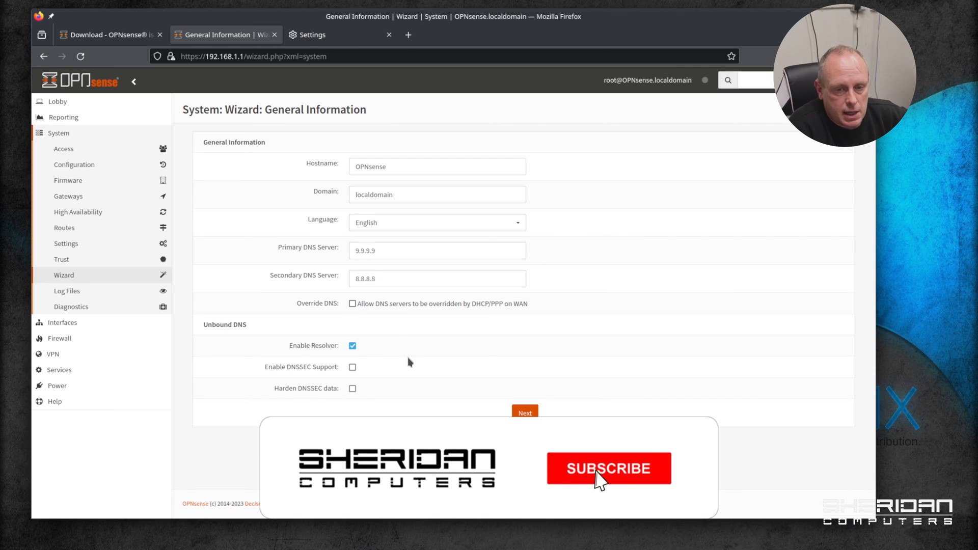
left_click(609, 469)
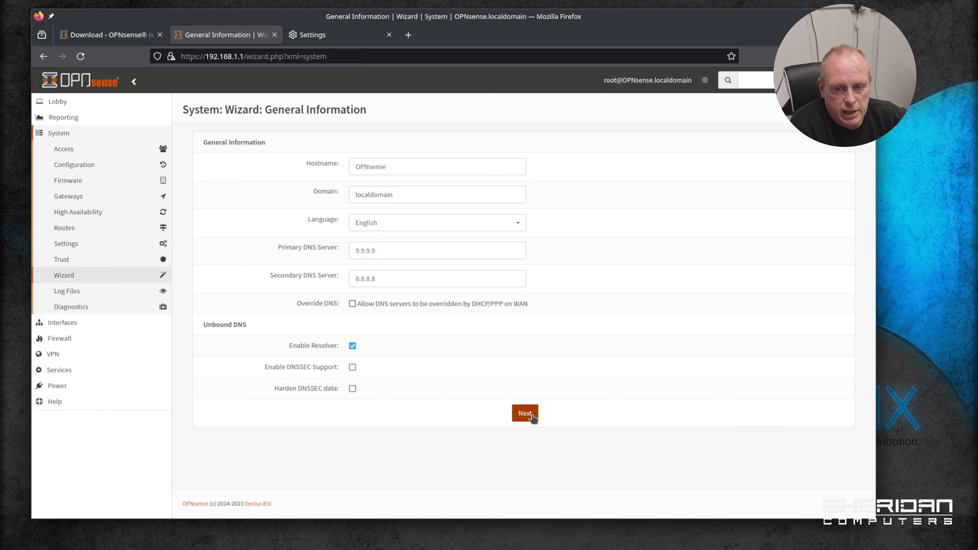
- Advance to the time server step and pick Europe/London as the timezone
left_click(525, 413)
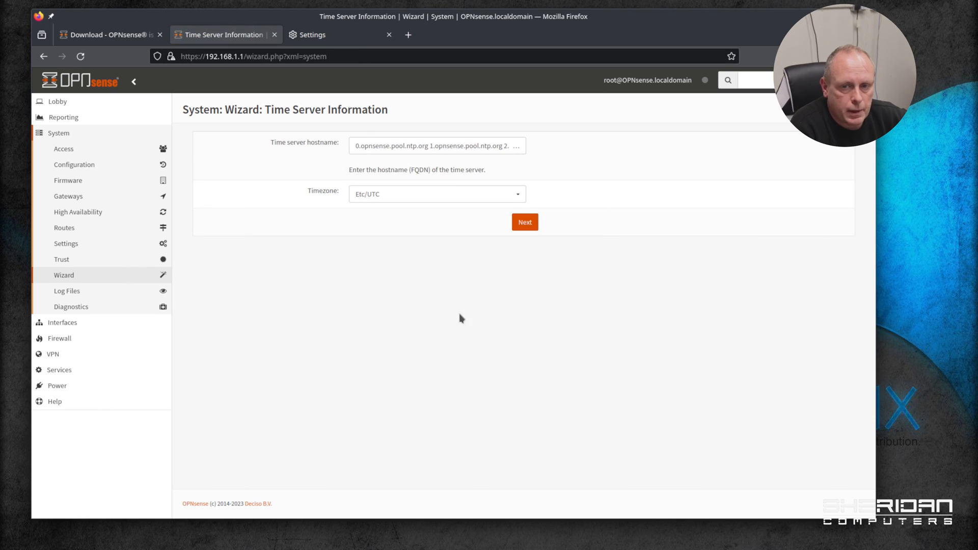
left_click(437, 194)
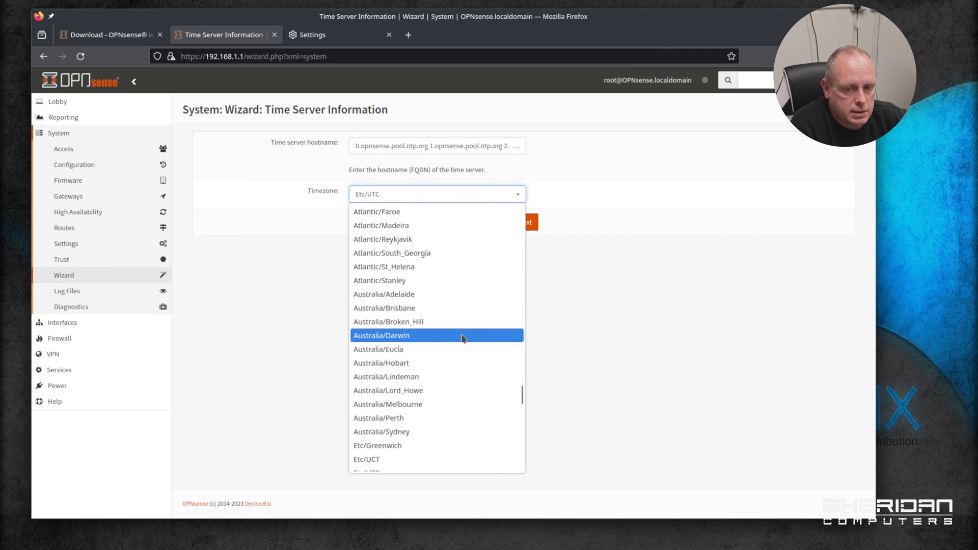
scroll("down", 3)
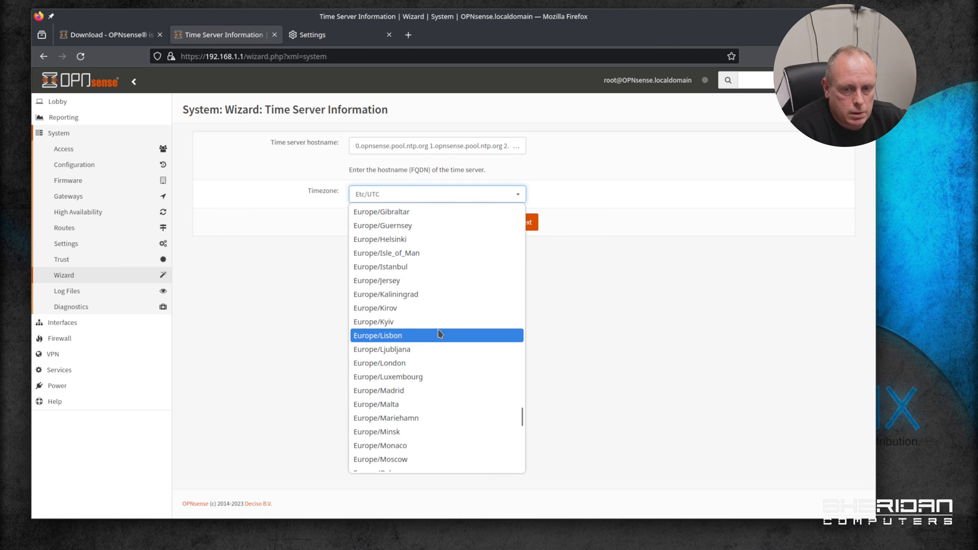
left_click(380, 363)
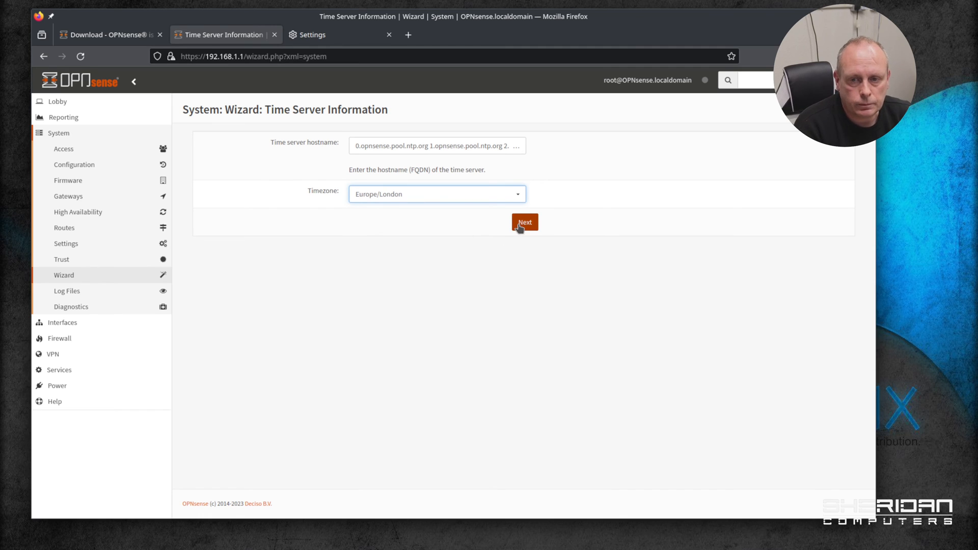
- Advance to WAN settings and untick Block RFC1918 and Block bogon networks
left_click(524, 222)
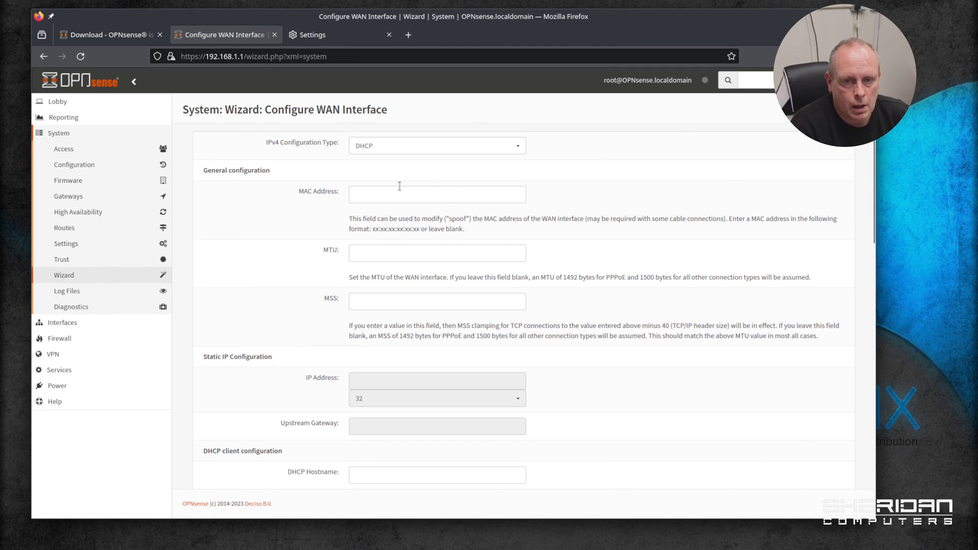
mouse_move(319, 131)
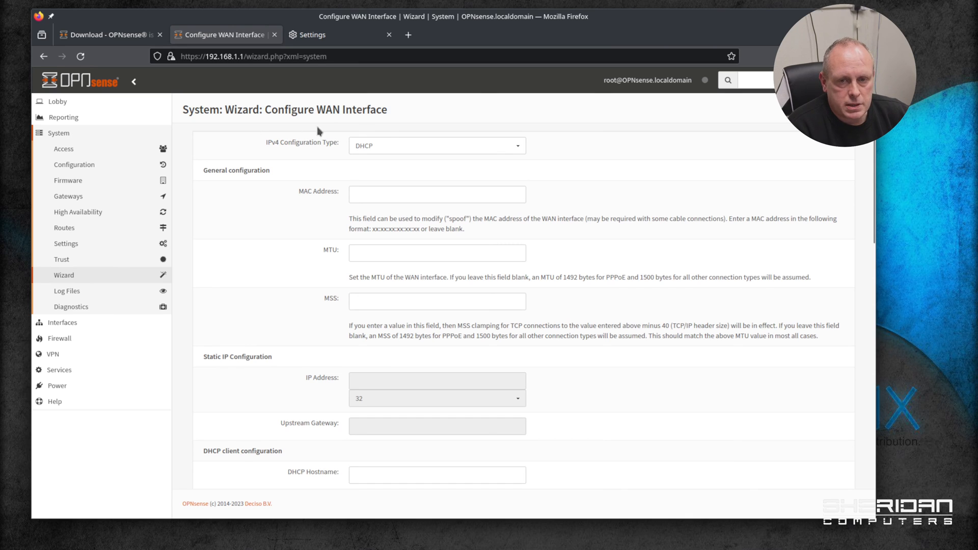
mouse_move(401, 155)
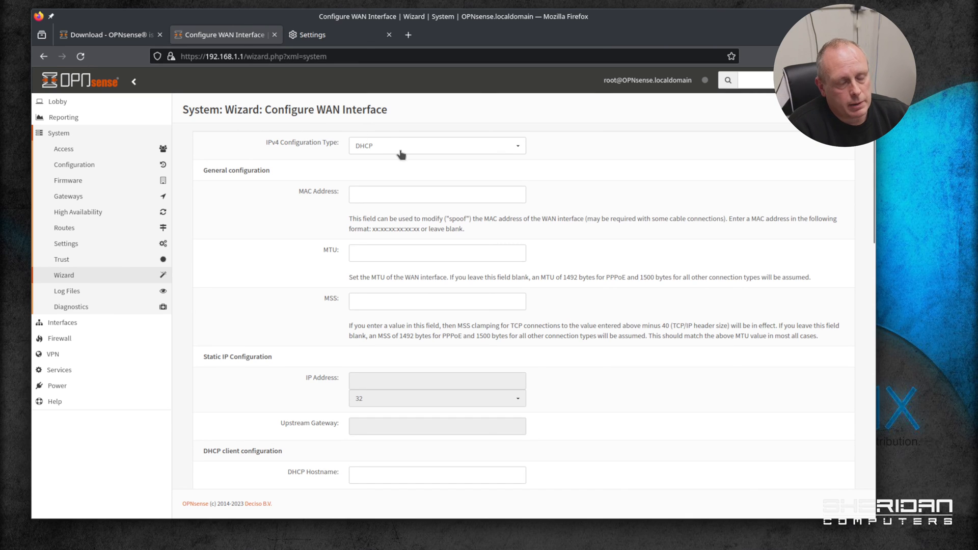
mouse_move(402, 161)
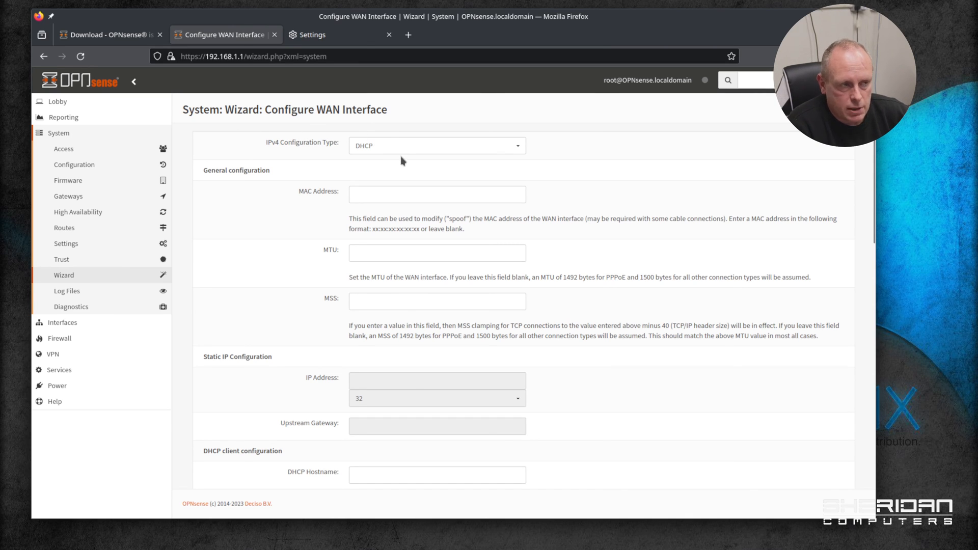
left_click(437, 145)
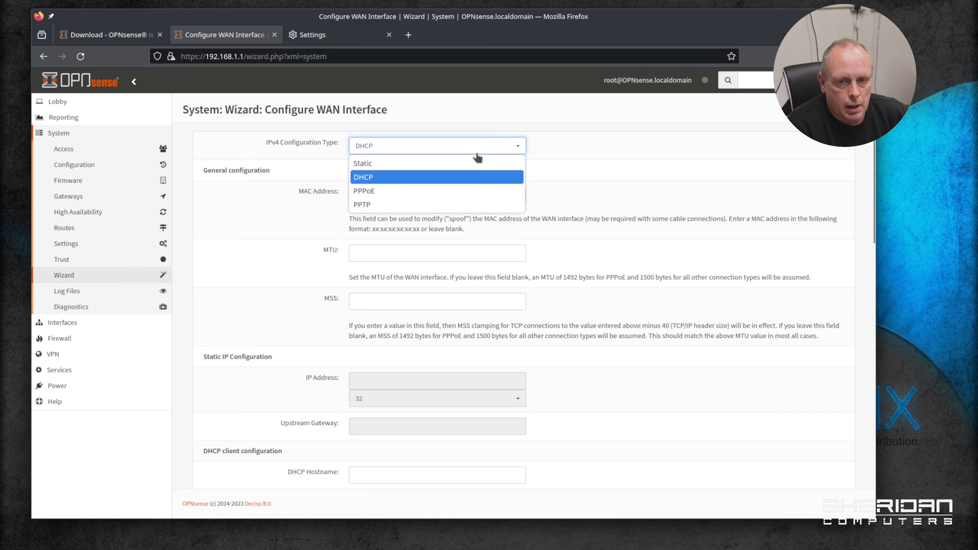
mouse_move(474, 184)
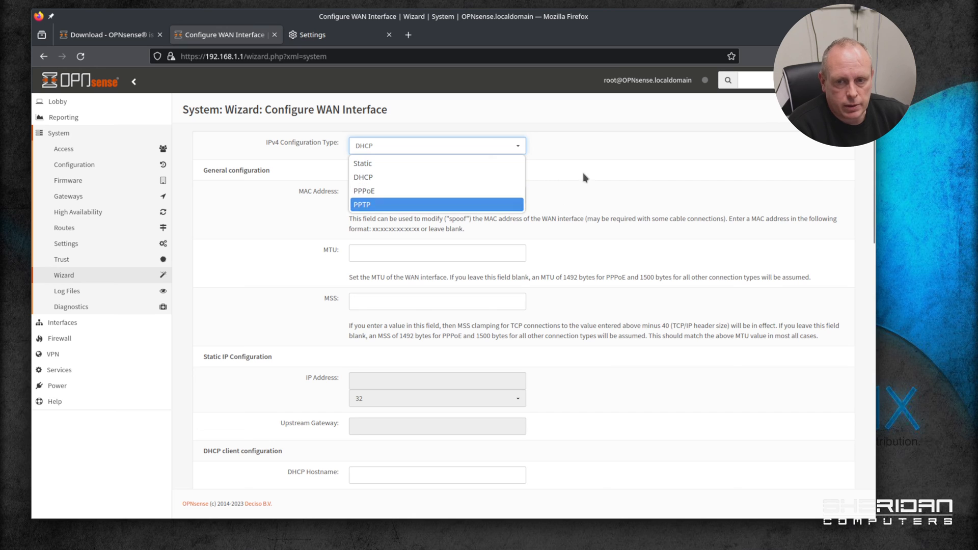
scroll("down", 3)
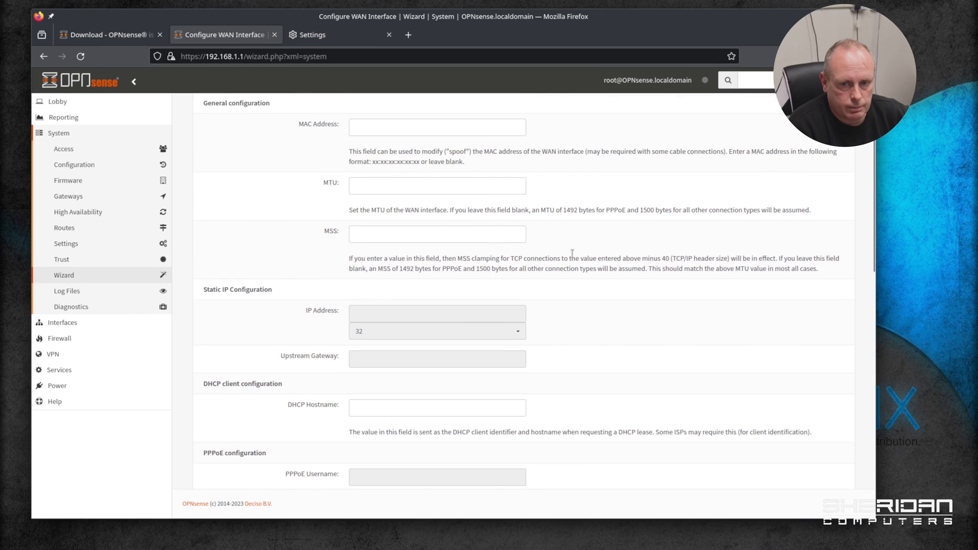
scroll("down", 3)
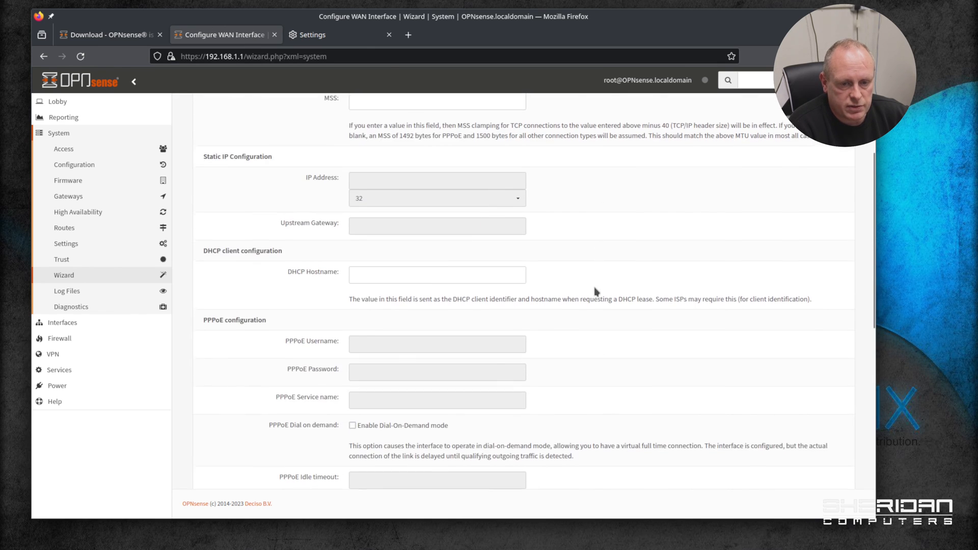
scroll("down", 3)
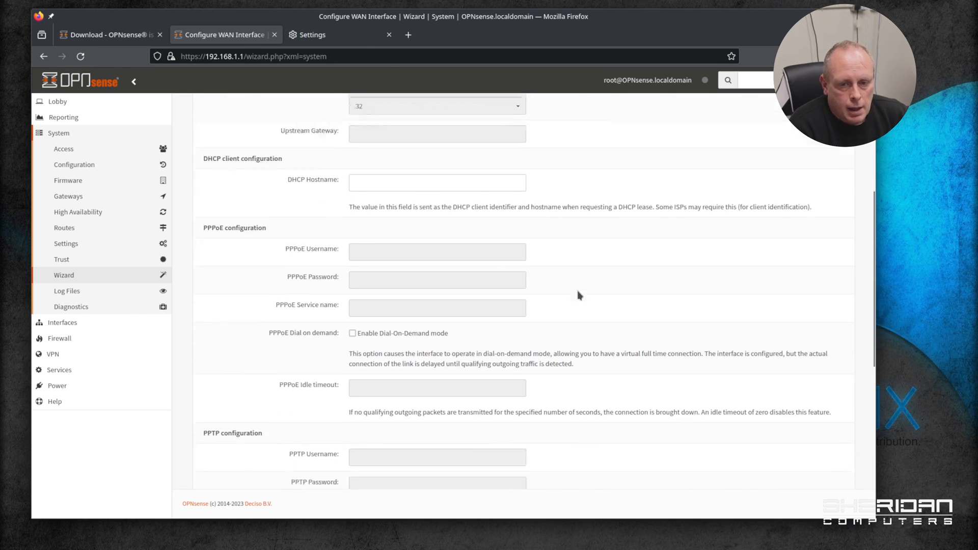
scroll("down", 3)
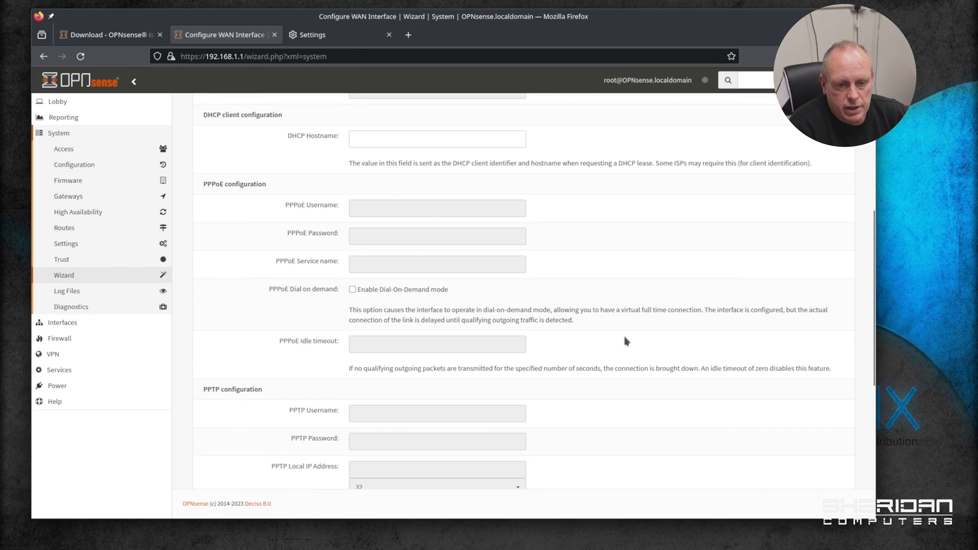
scroll("down", 3)
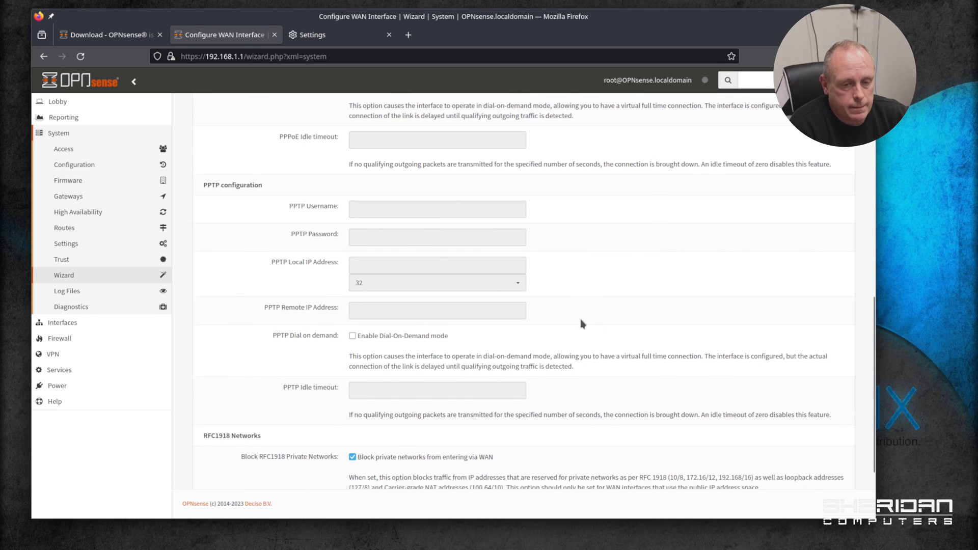
scroll("down", 3)
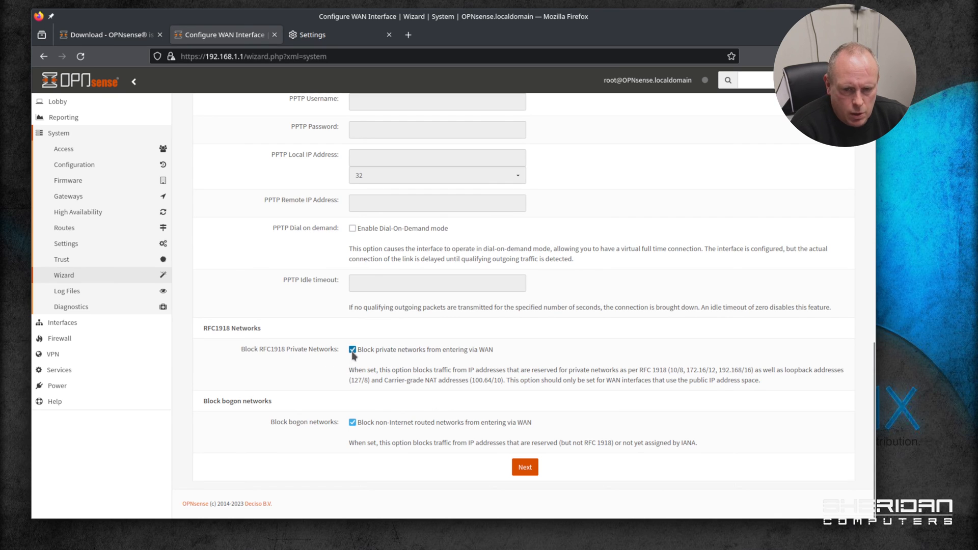
left_click(352, 350)
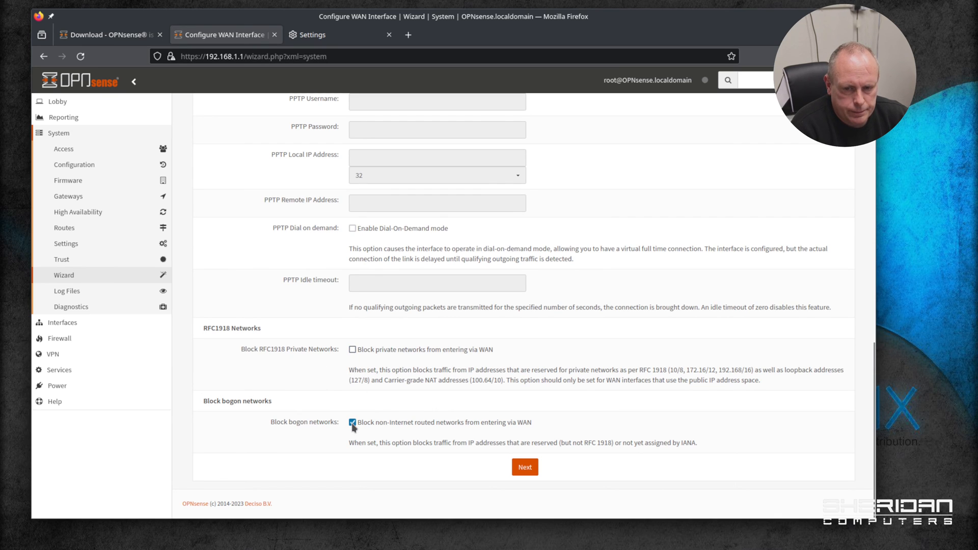
left_click(351, 422)
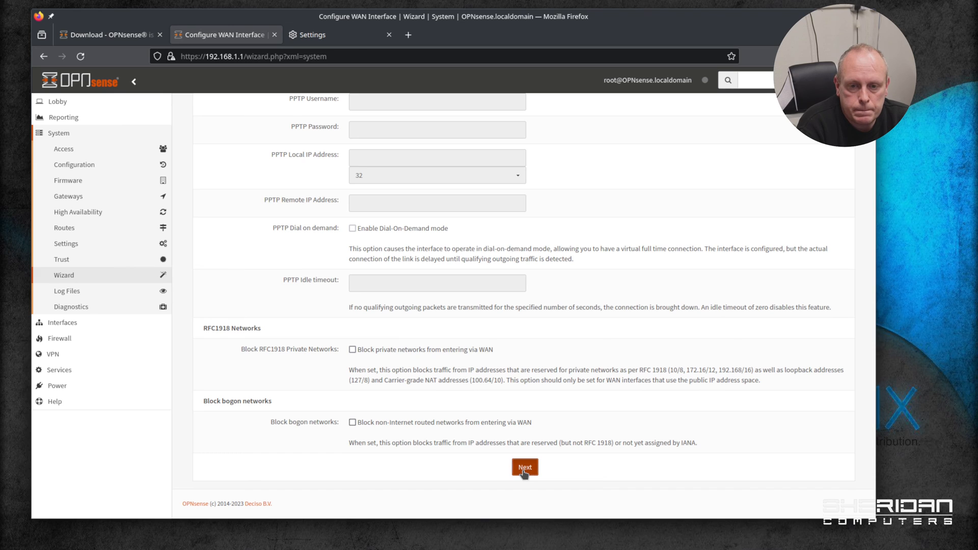
- Accept the WAN settings to reach the LAN step showing 192.168.1.1/24
left_click(525, 467)
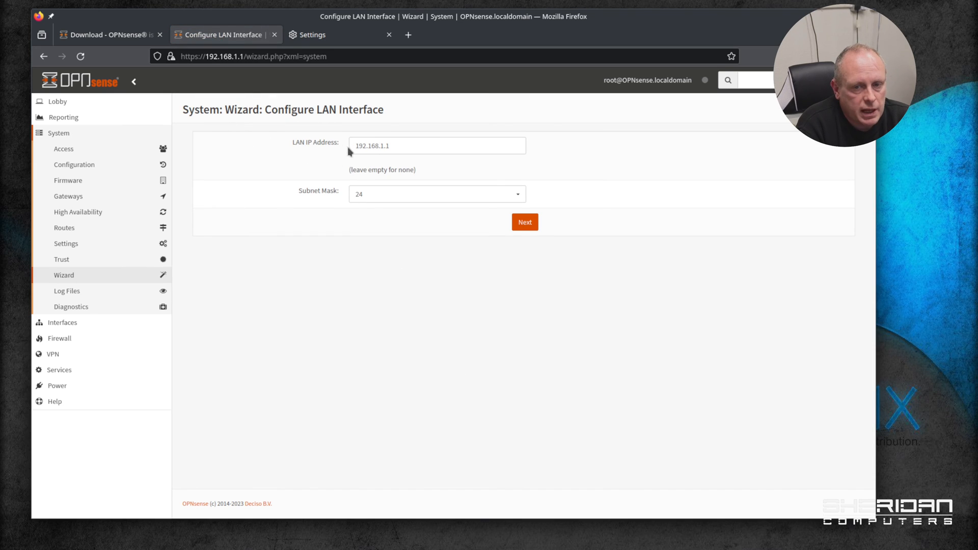
mouse_move(443, 191)
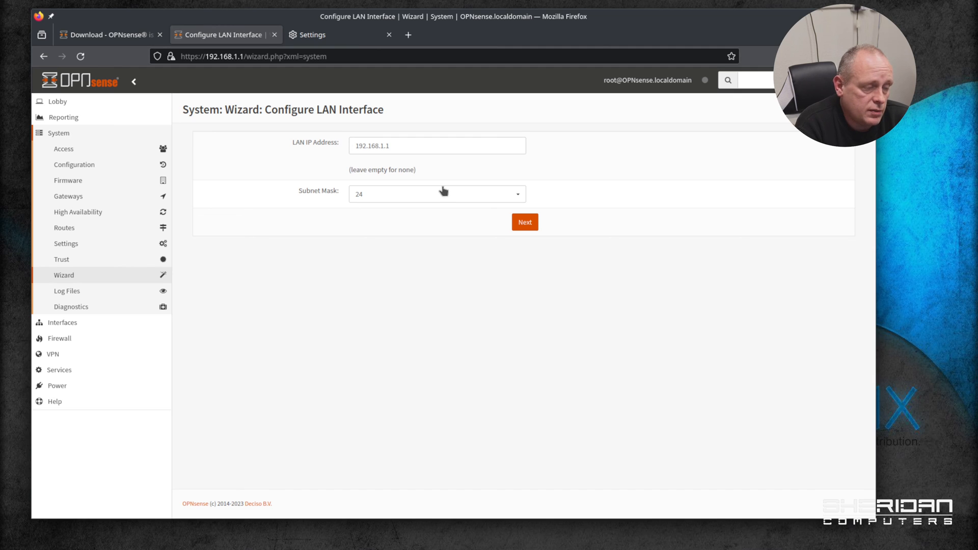
mouse_move(440, 217)
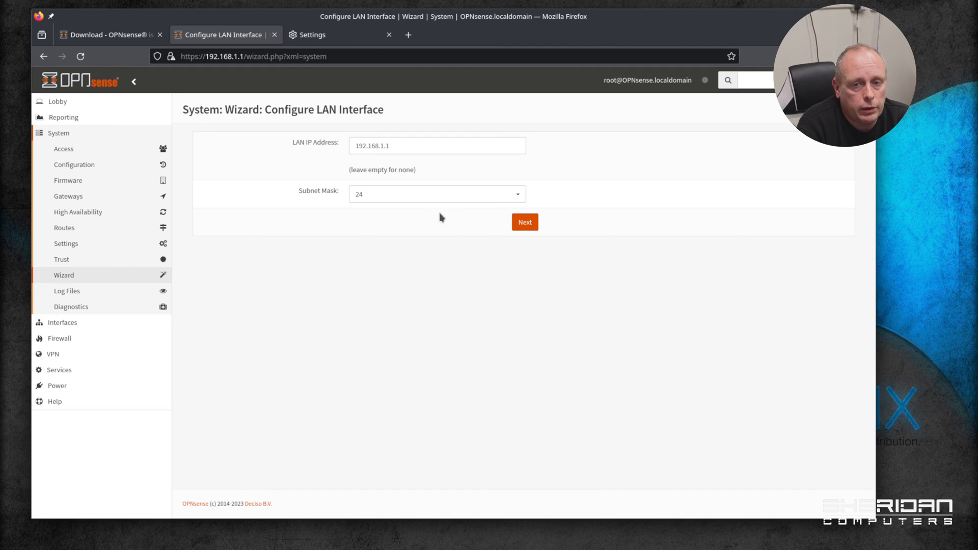
mouse_move(486, 238)
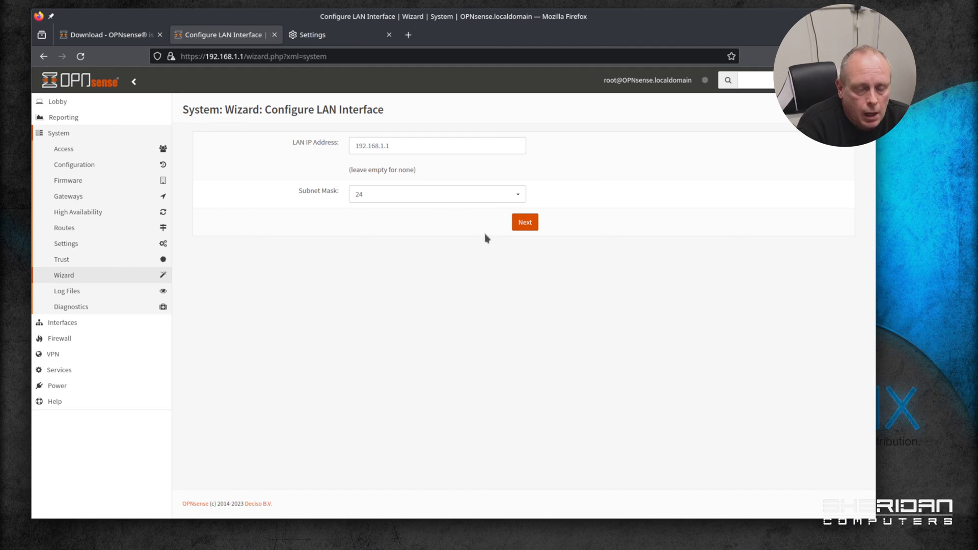
mouse_move(452, 168)
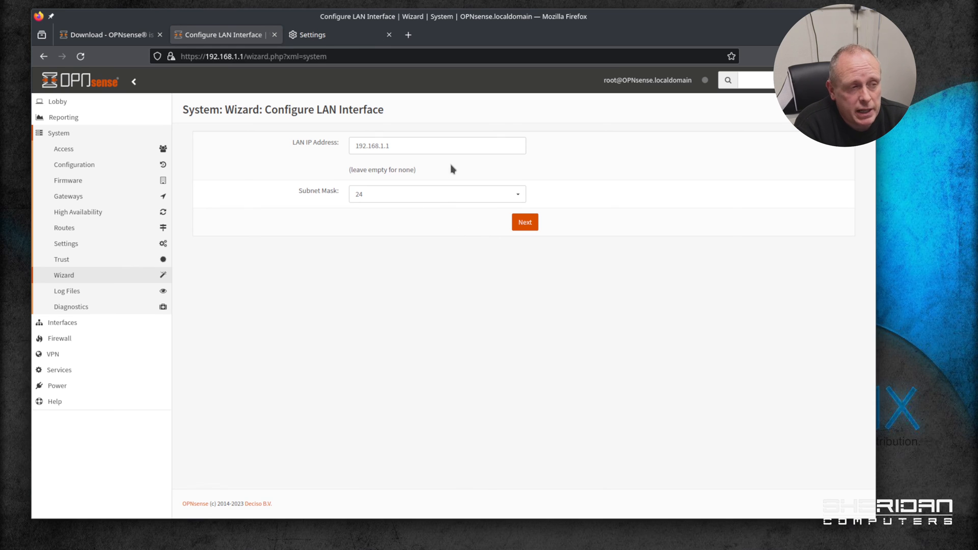
mouse_move(481, 165)
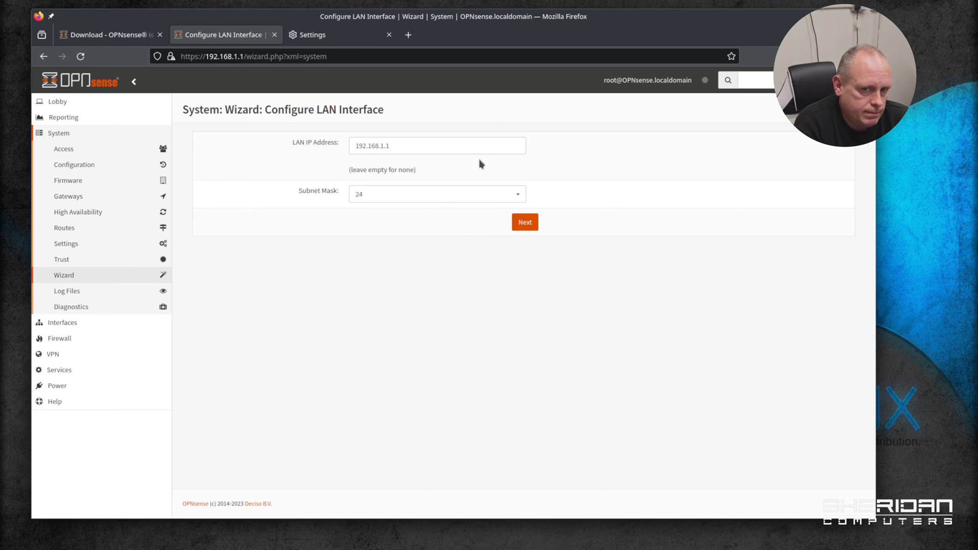
mouse_move(443, 202)
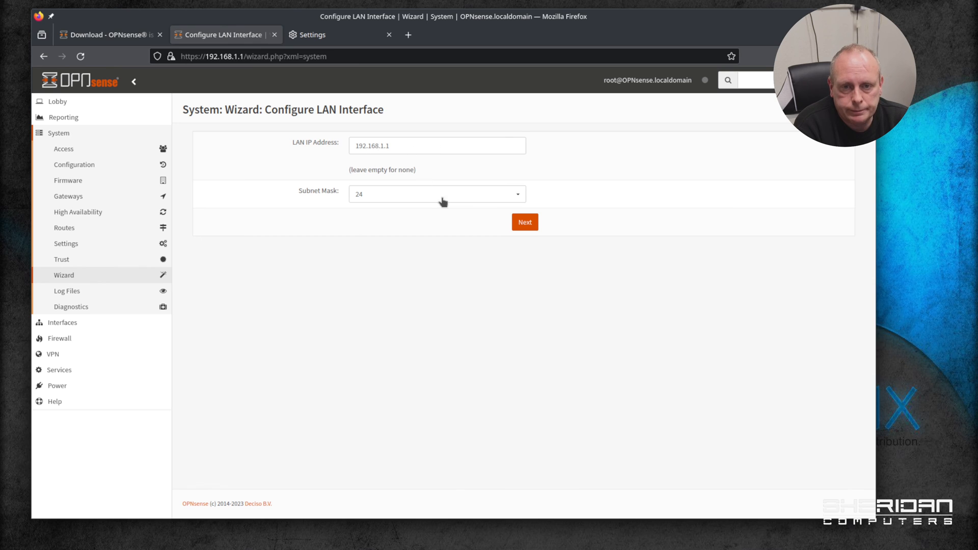
mouse_move(532, 258)
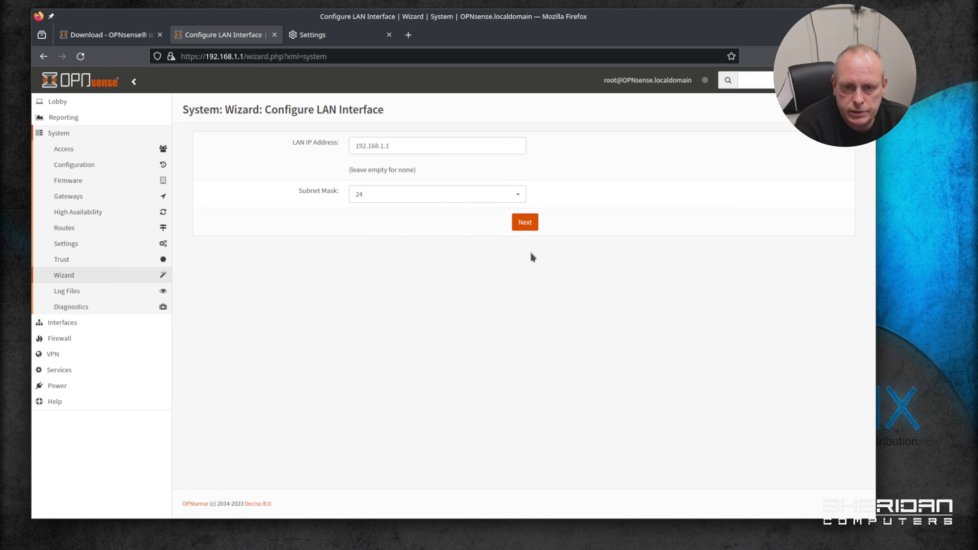
mouse_move(542, 248)
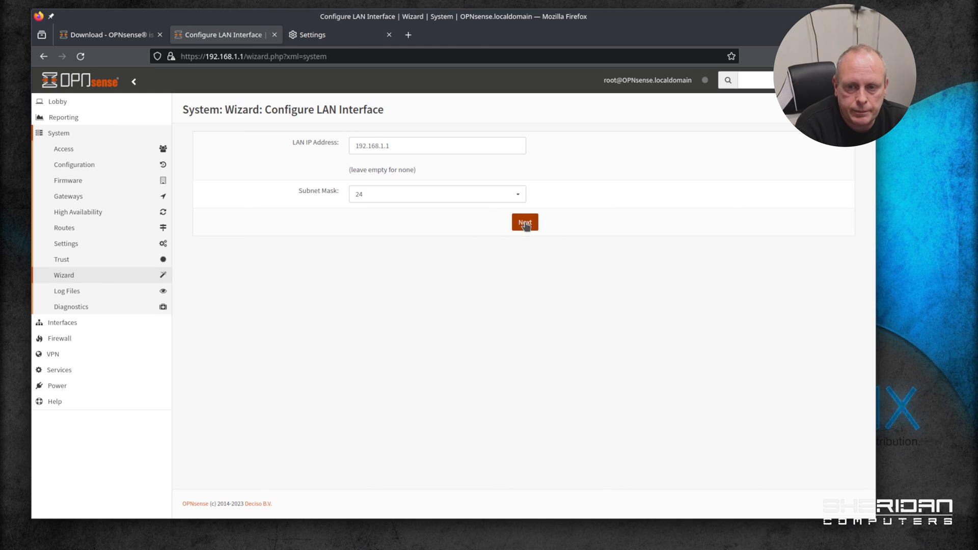
- Keep LAN 192.168.1.1/24 and the existing root password, then reload the configuration
left_click(524, 222)
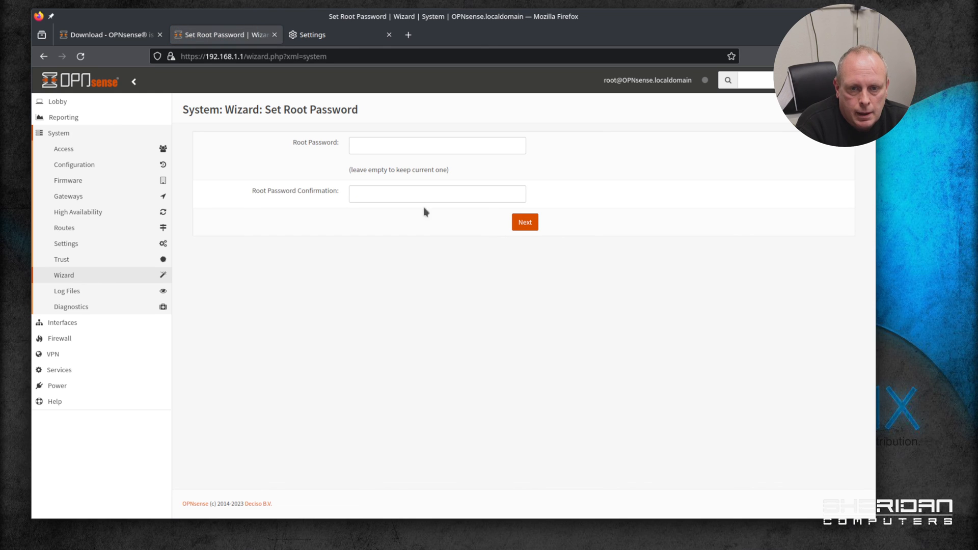
mouse_move(396, 168)
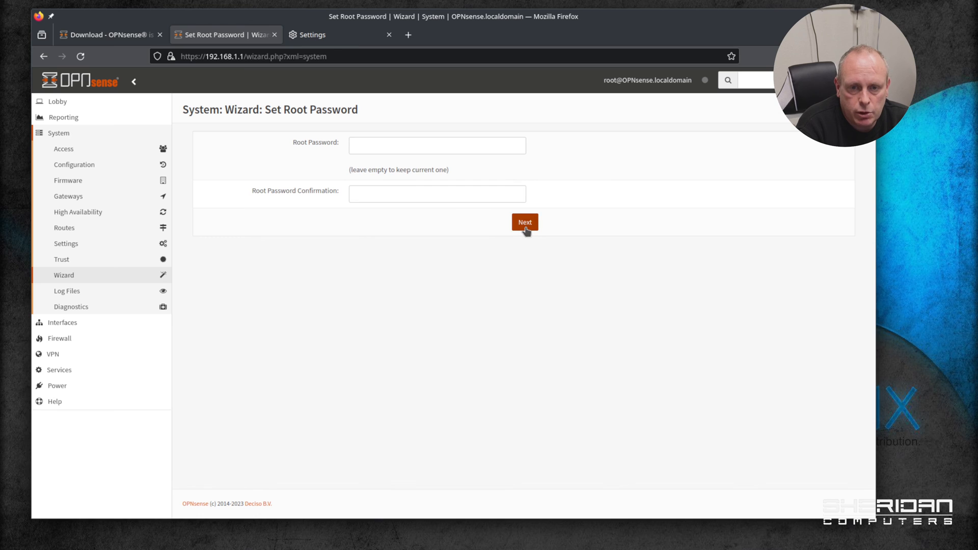
left_click(524, 222)
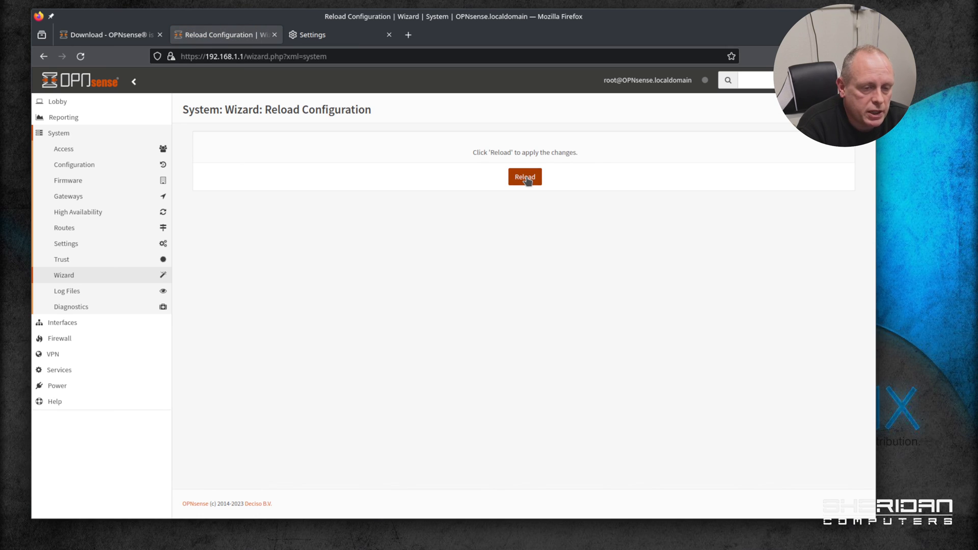
left_click(525, 177)
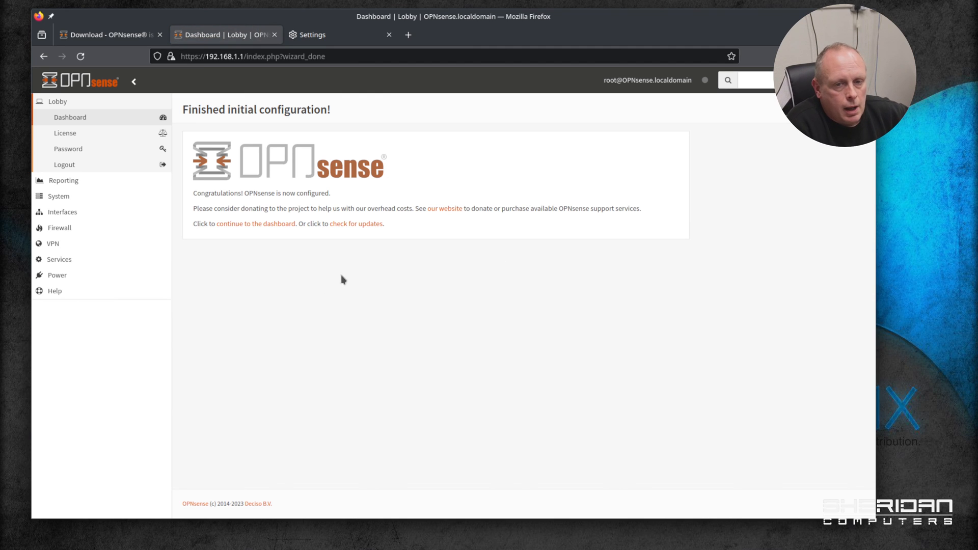
mouse_move(306, 216)
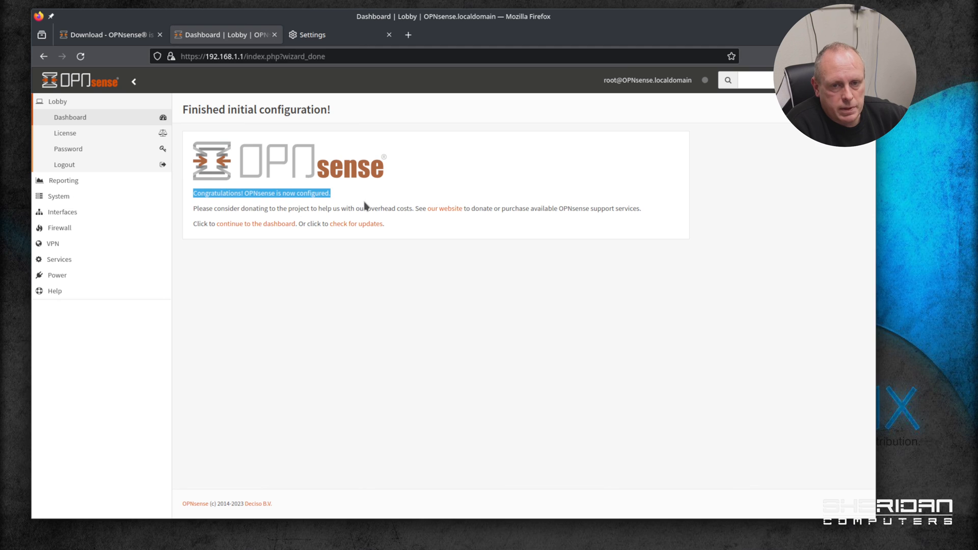
mouse_move(192, 214)
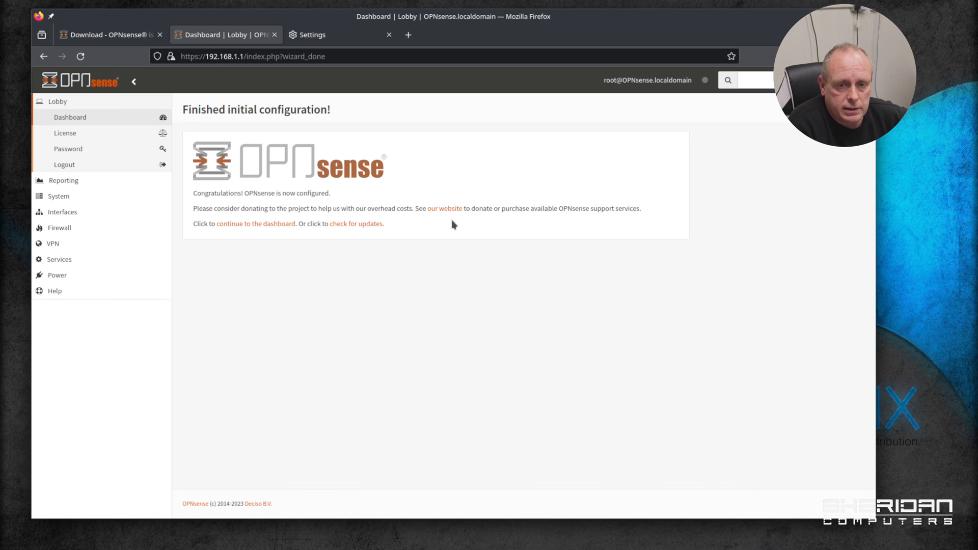
mouse_move(256, 229)
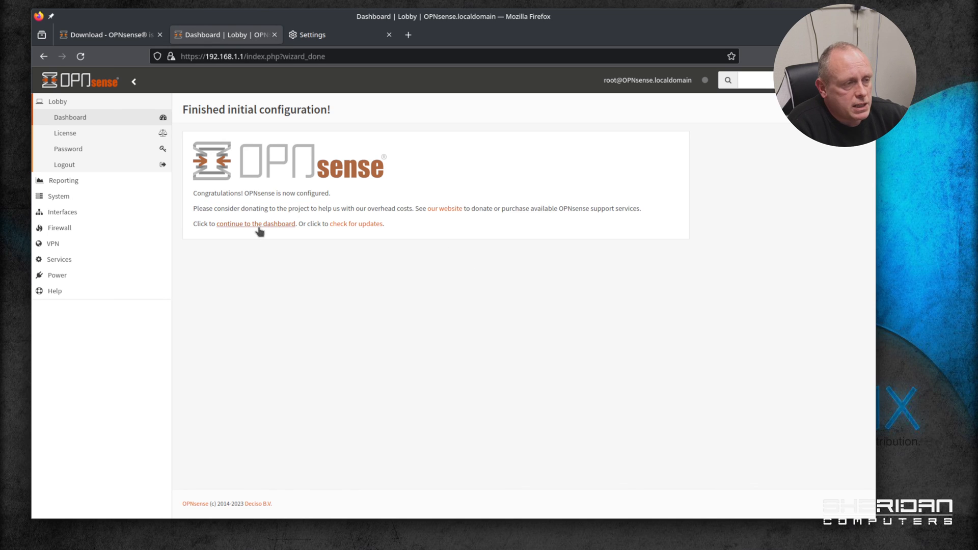
mouse_move(356, 228)
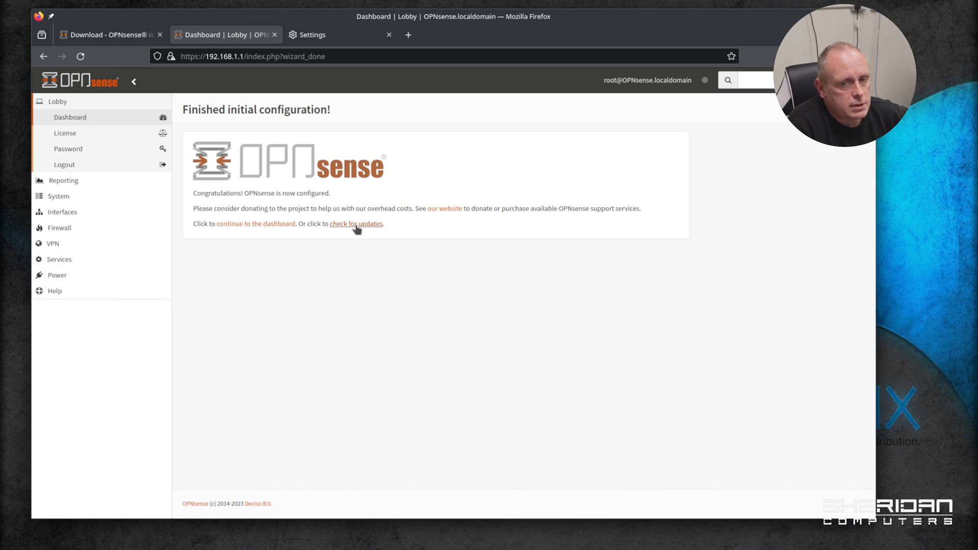
- Run a firmware update check and dismiss the 'no updates available' notice
left_click(356, 224)
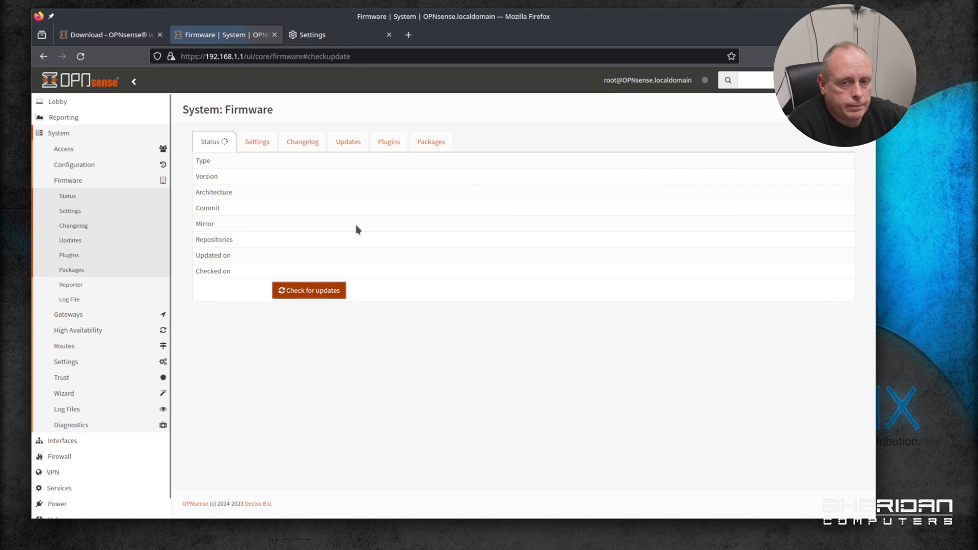
left_click(344, 142)
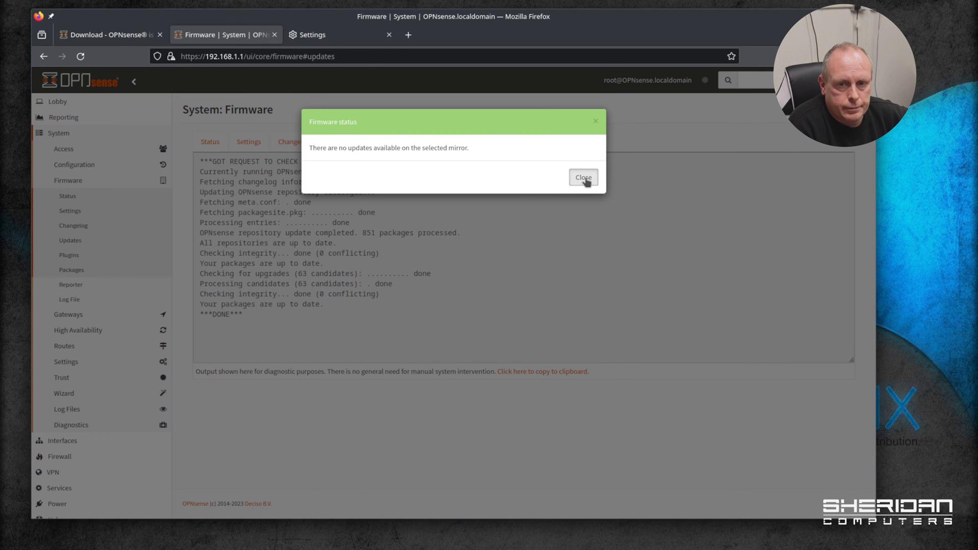
left_click(583, 177)
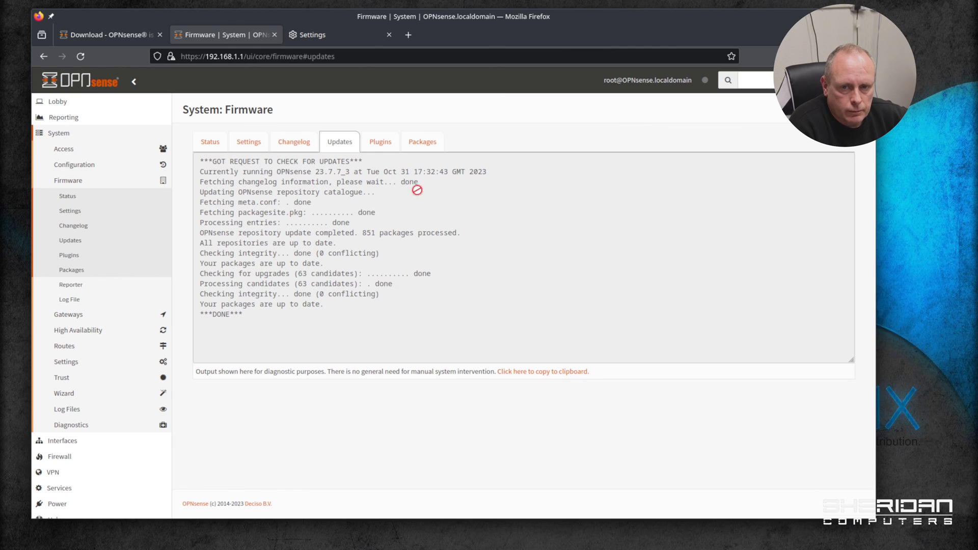
mouse_move(270, 317)
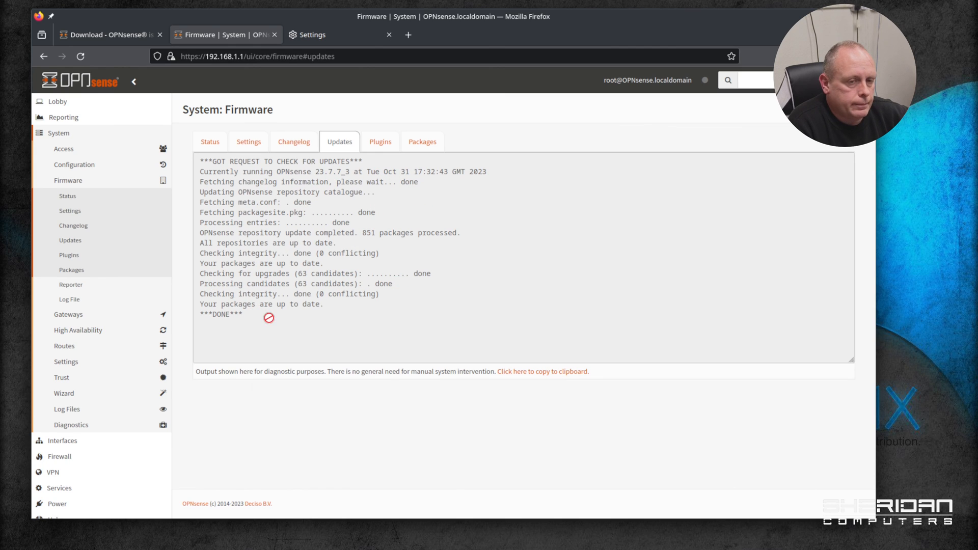
mouse_move(324, 304)
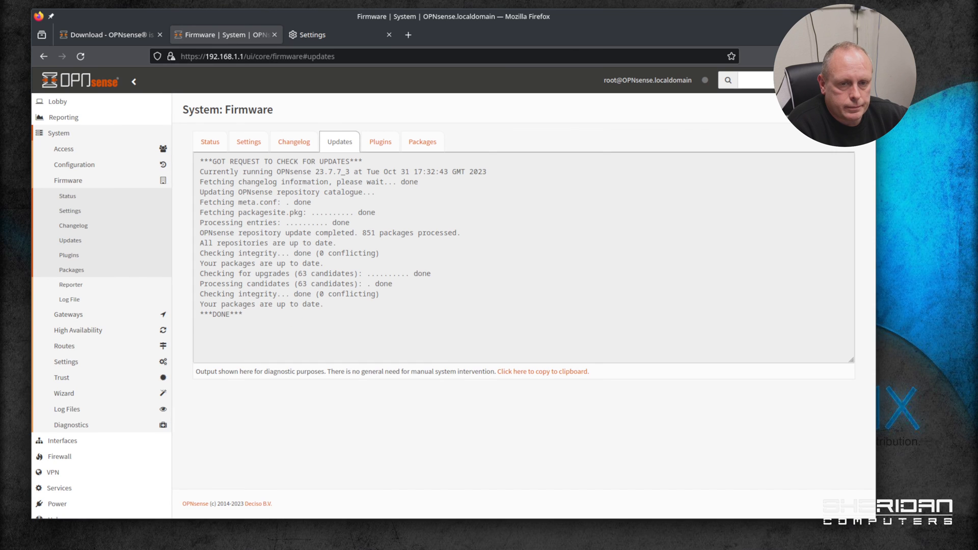
mouse_move(115, 119)
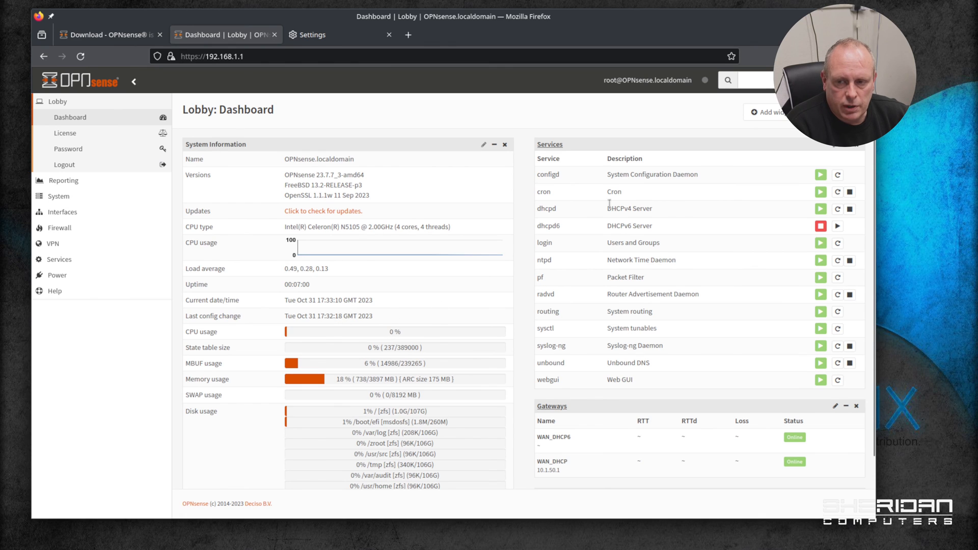
- Scroll the dashboard down to the Gateways and Interfaces widgets
scroll("down", 3)
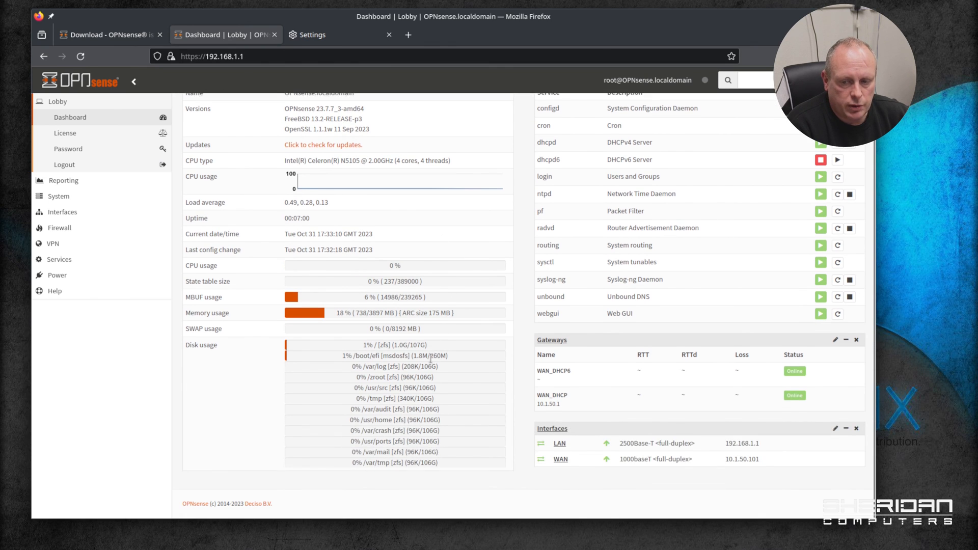